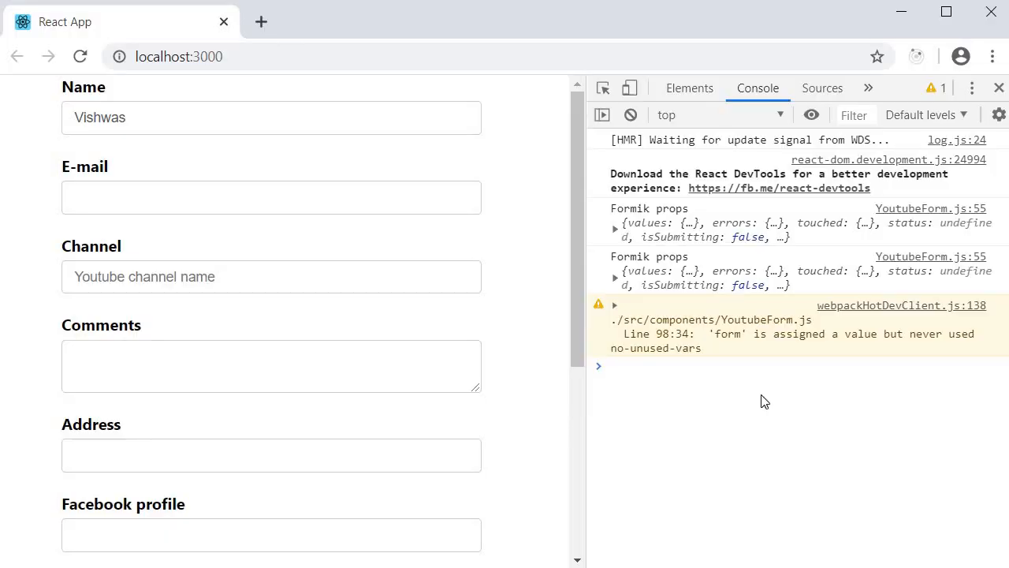
- Expand the logged Formik props in the console and inspect errors, dirty false and isValid true
{"action": "left_click", "coordinate": [614, 278]}
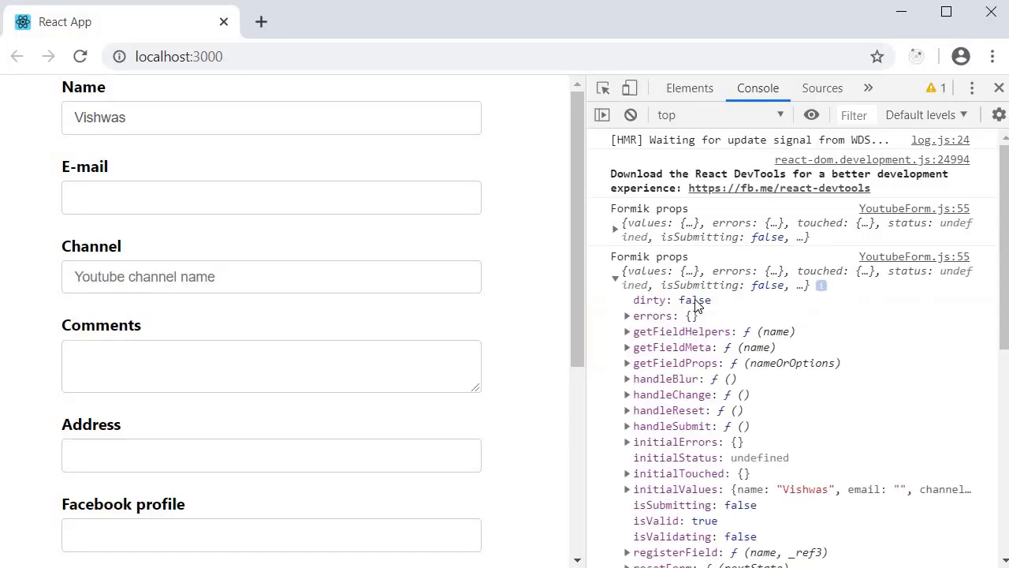
{"action": "scroll", "scroll_direction": "down", "scroll_amount": 3}
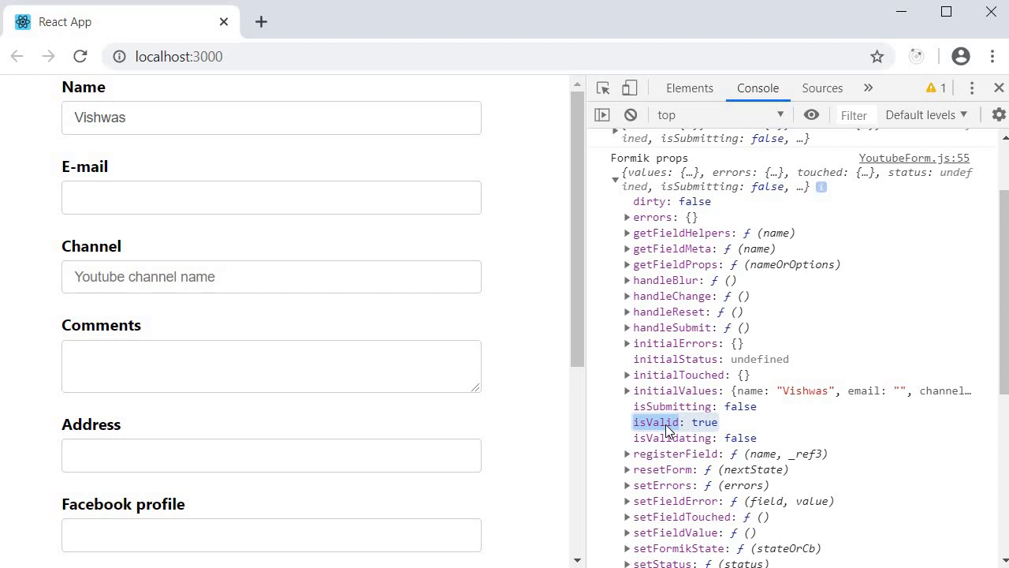
{"action": "mouse_move", "coordinate": [656, 214]}
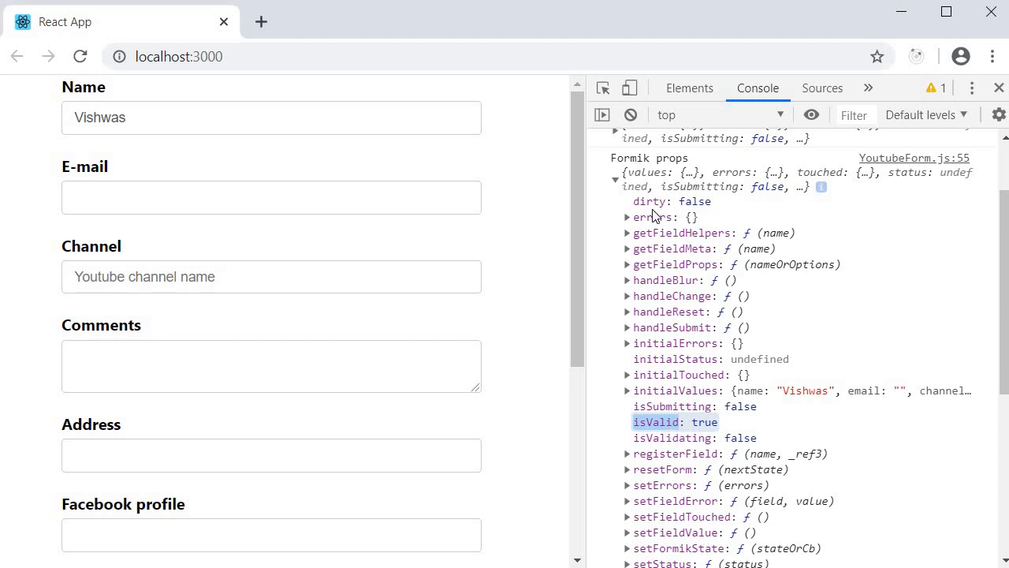
{"action": "left_click", "coordinate": [624, 217]}
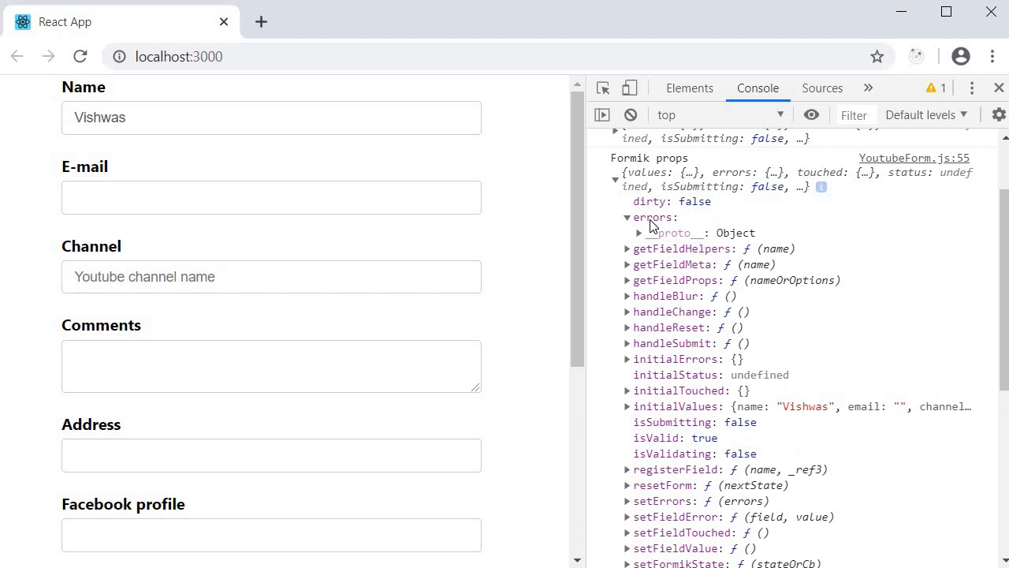
{"action": "left_click", "coordinate": [626, 218]}
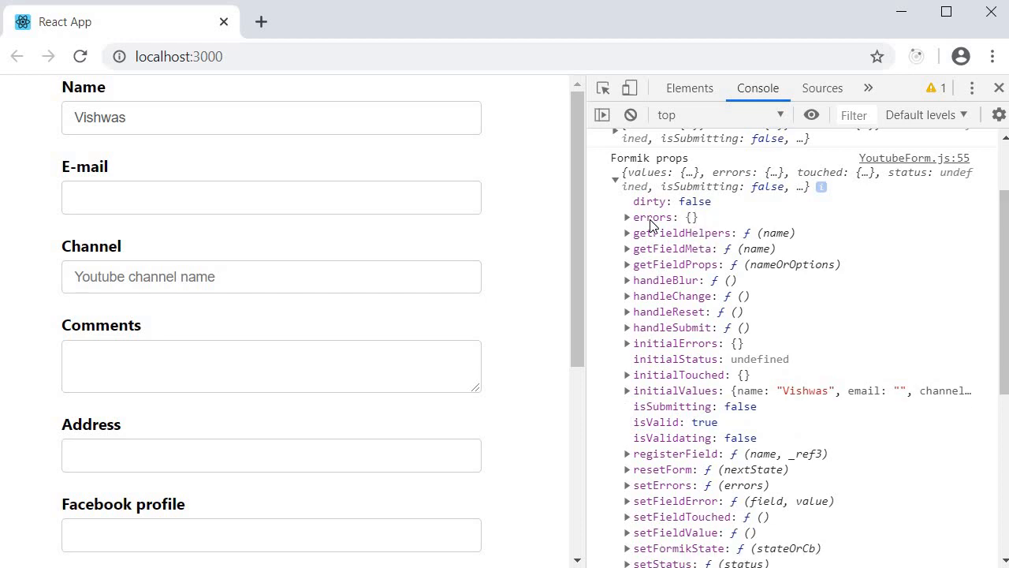
{"action": "mouse_move", "coordinate": [685, 265]}
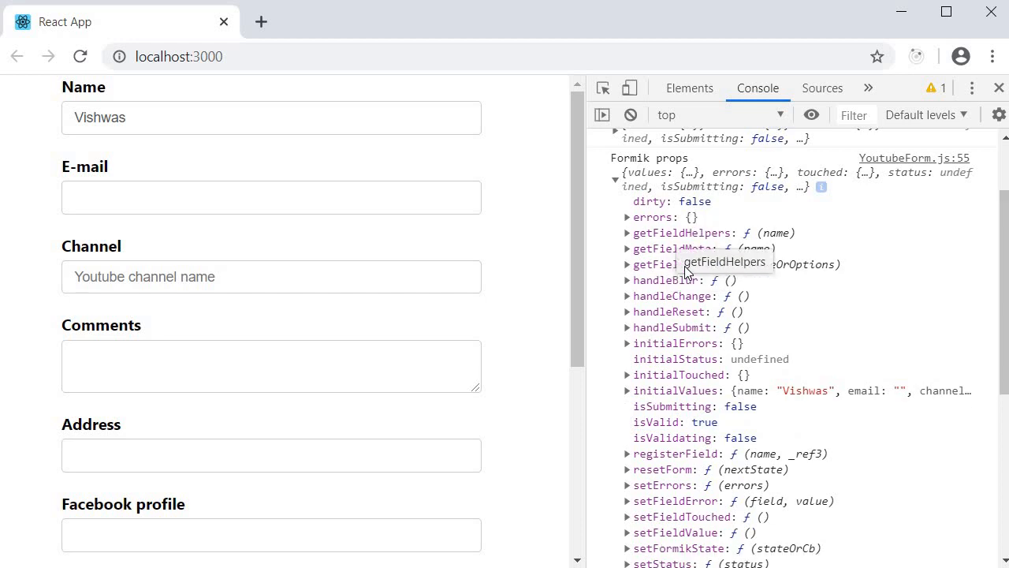
{"action": "mouse_move", "coordinate": [725, 438]}
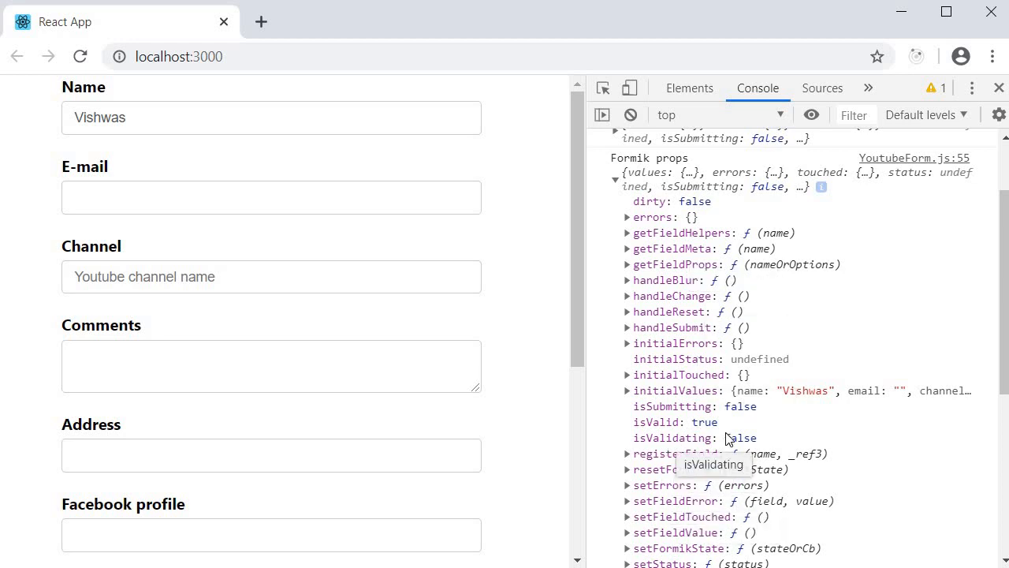
{"action": "mouse_move", "coordinate": [710, 433]}
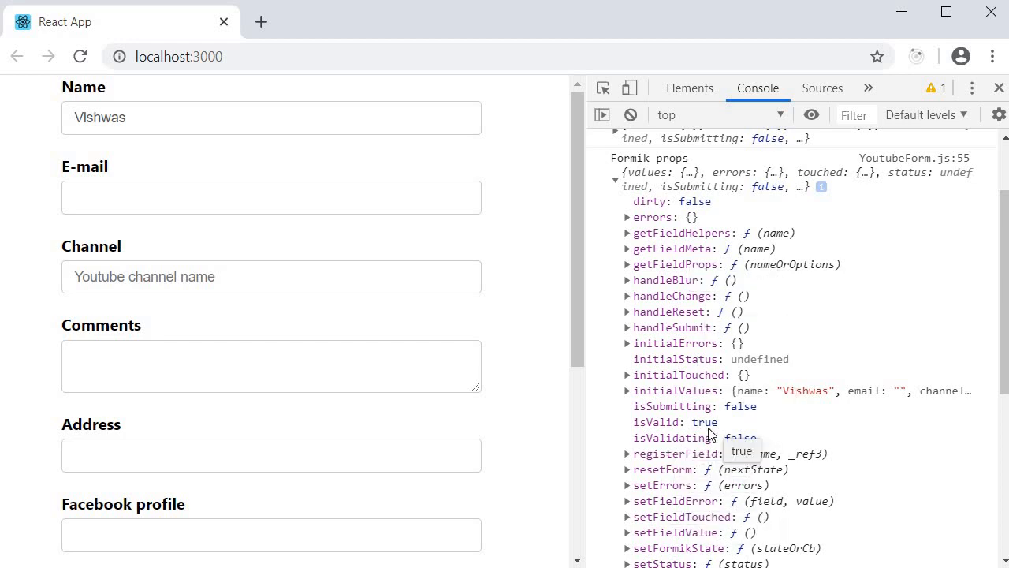
{"action": "mouse_move", "coordinate": [371, 278]}
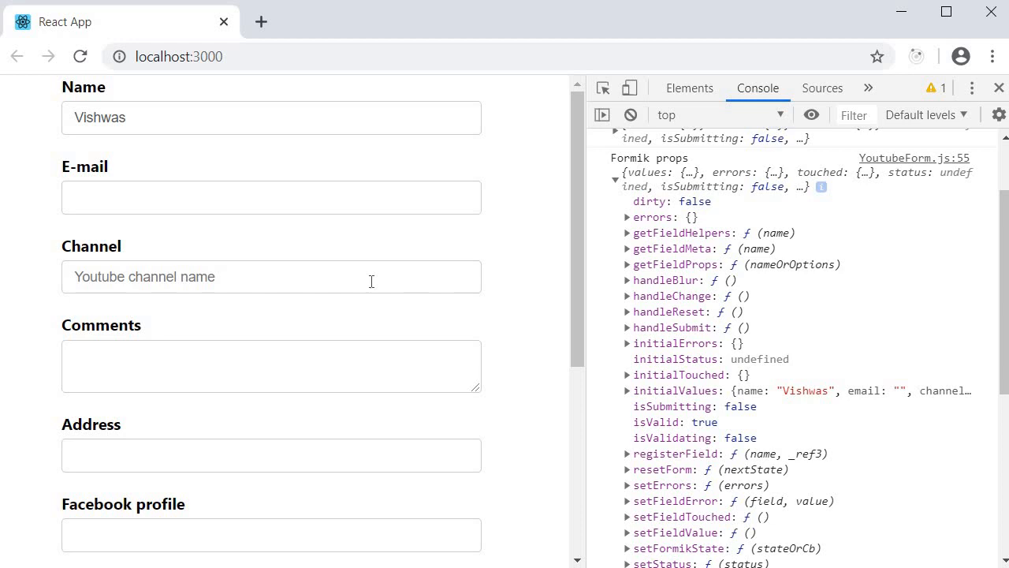
- Blur the Channel field to trigger validation, then inspect the new Formik props showing Required errors and isValid false
{"action": "left_click", "coordinate": [271, 276]}
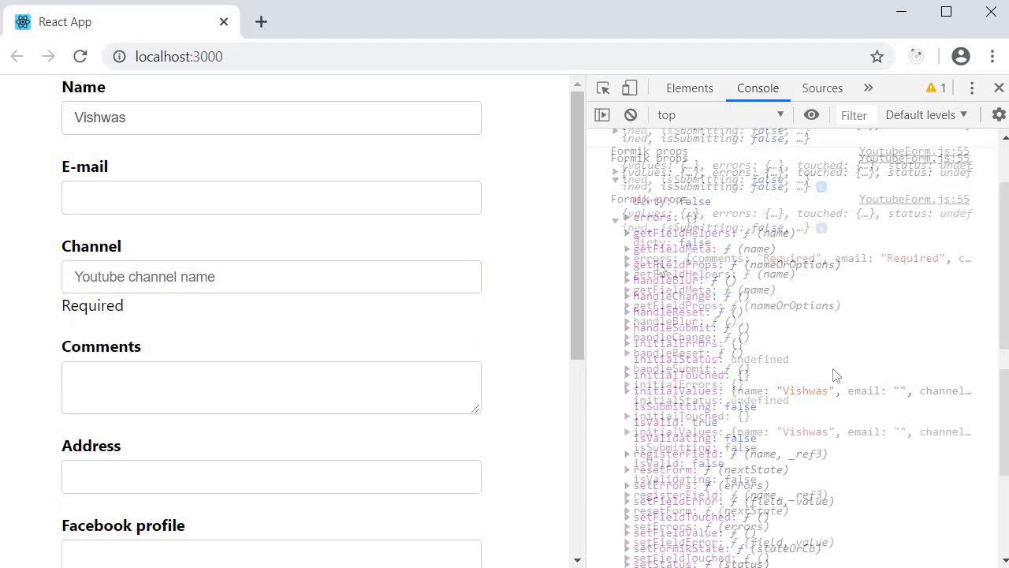
{"action": "left_click", "coordinate": [626, 258]}
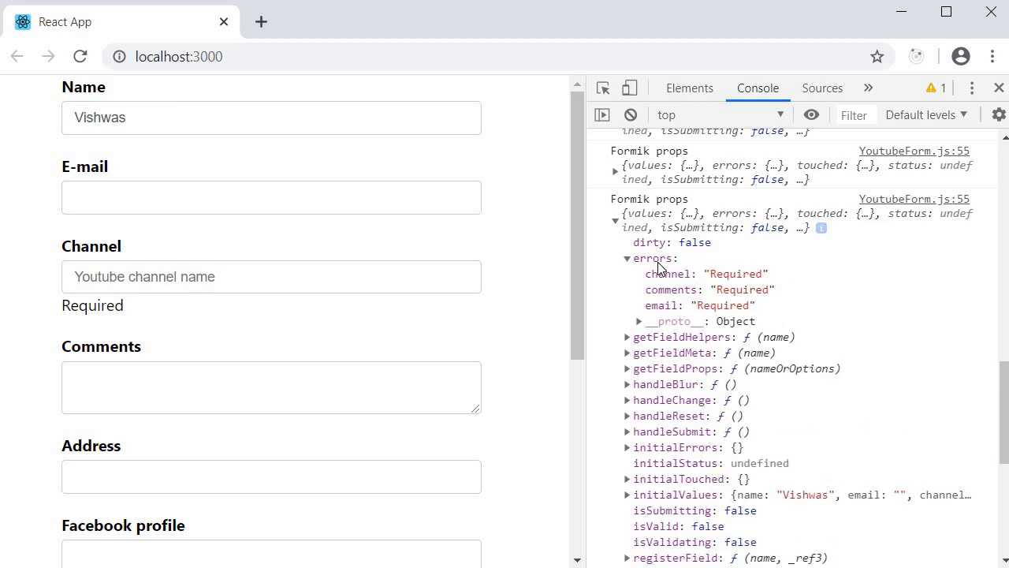
{"action": "scroll", "scroll_direction": "down", "scroll_amount": 3}
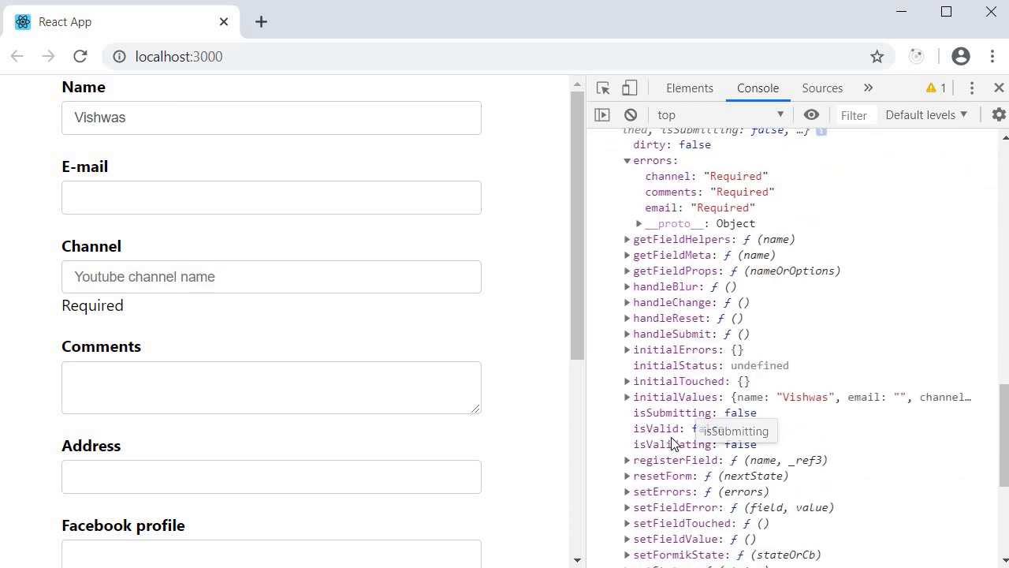
{"action": "mouse_move", "coordinate": [706, 438]}
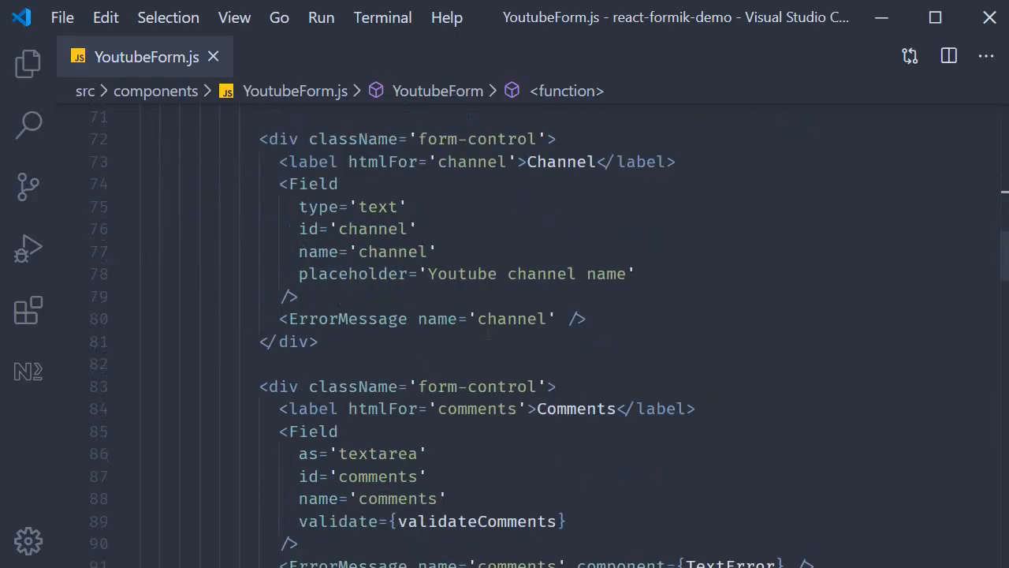
- Add disabled={!formik.isValid} to the Submit button in YoutubeForm.js
{"action": "scroll", "scroll_direction": "down", "scroll_amount": 3}
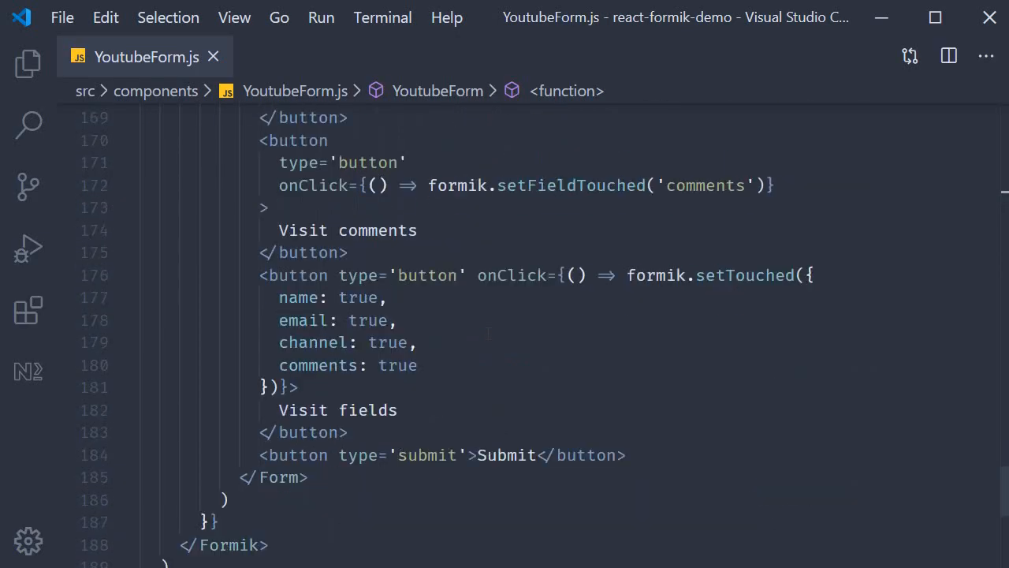
{"action": "scroll", "scroll_direction": "down", "scroll_amount": 3}
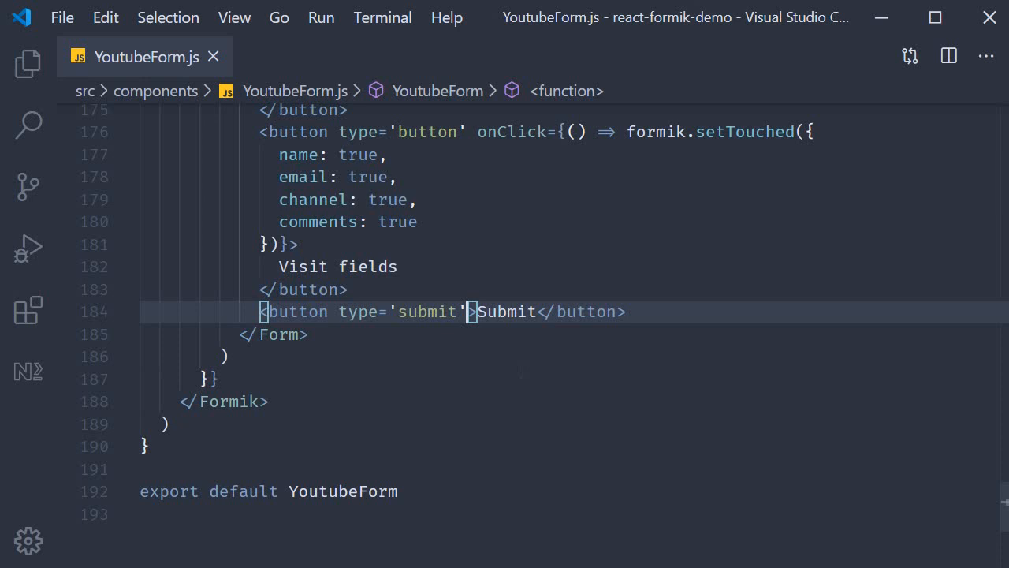
{"action": "type", "text": "disabled"}
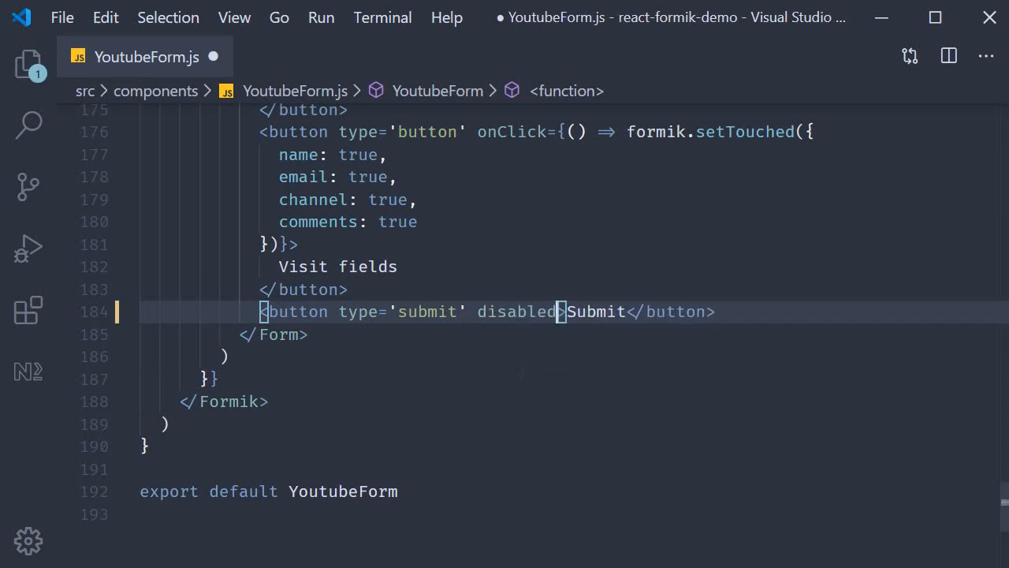
{"action": "type", "text": "={}"}
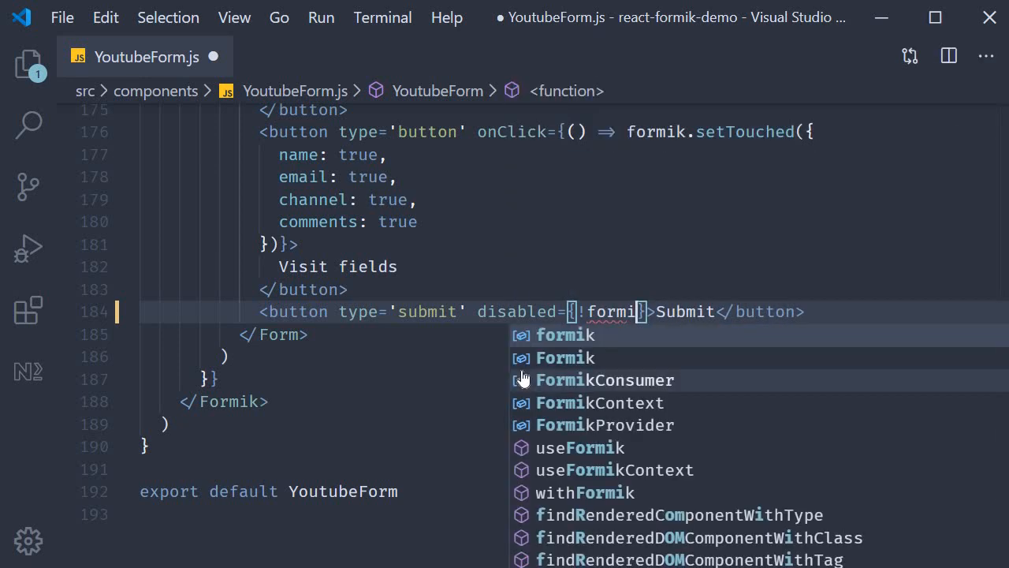
{"action": "type", "text": ".isV"}
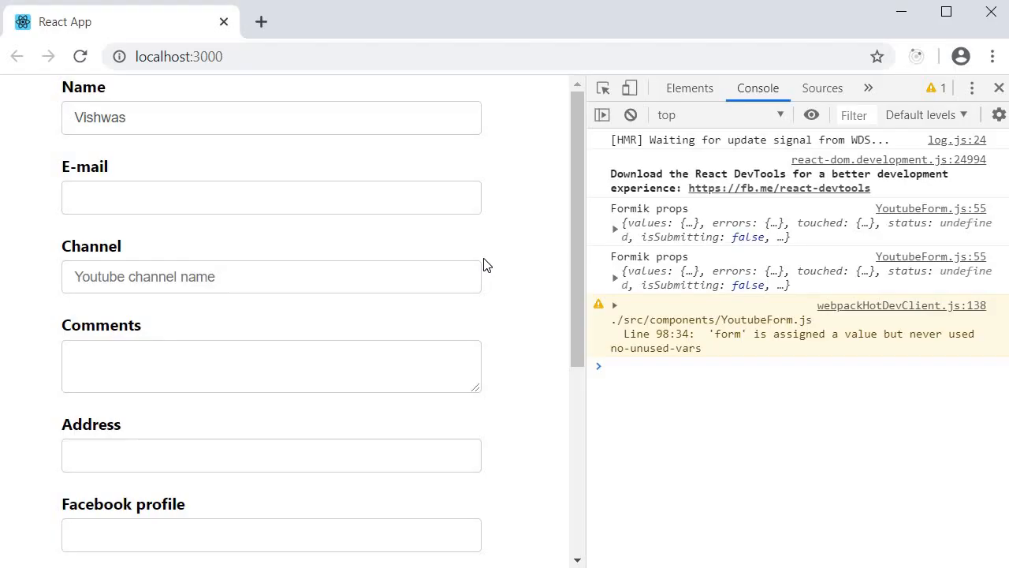
- Check the enabled Submit button, then inspect the latest Formik props showing empty errors and isValid true
{"action": "scroll", "scroll_direction": "down", "scroll_amount": 3}
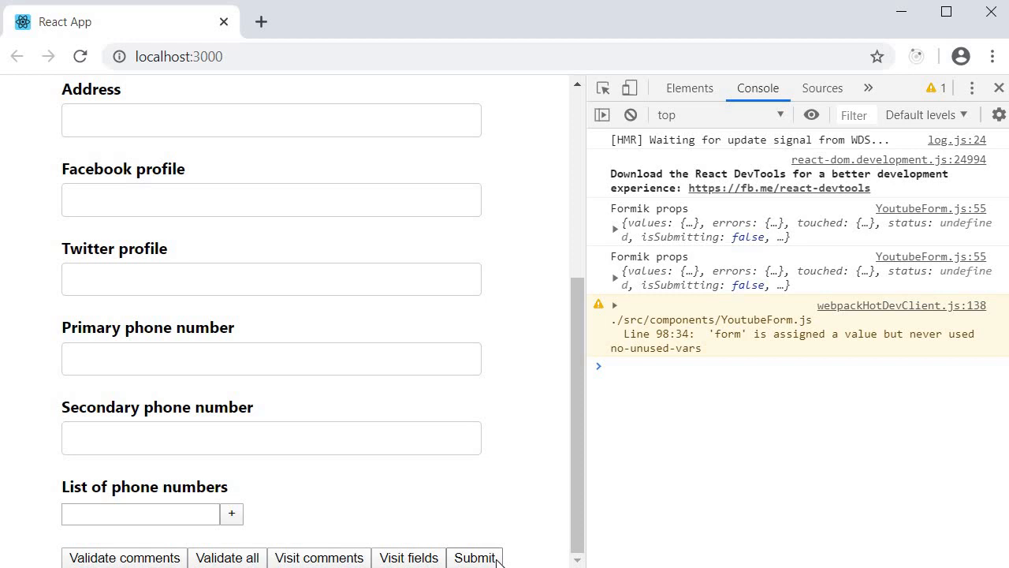
{"action": "scroll", "scroll_direction": "up", "scroll_amount": 3}
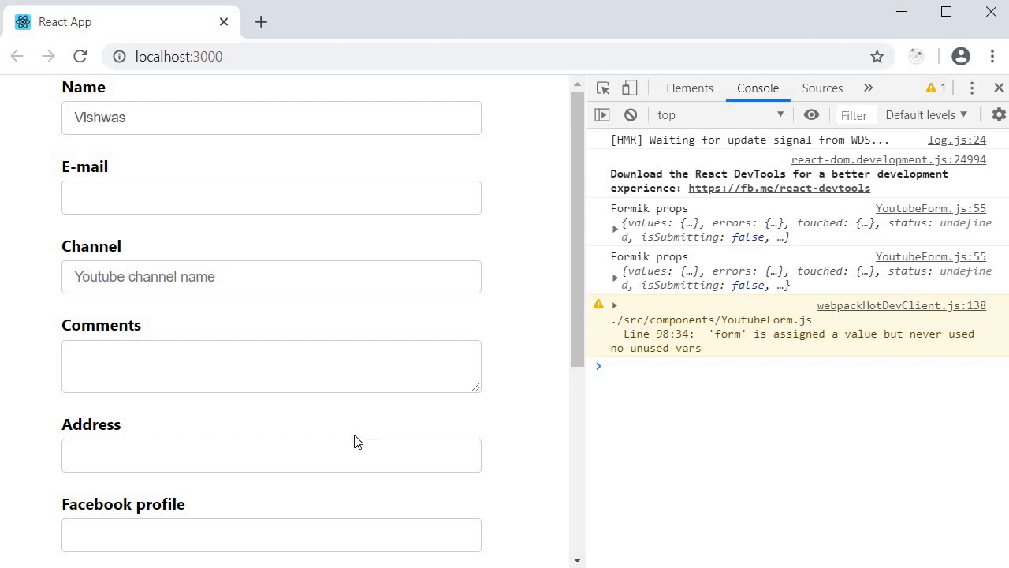
{"action": "scroll", "scroll_direction": "down", "scroll_amount": 3}
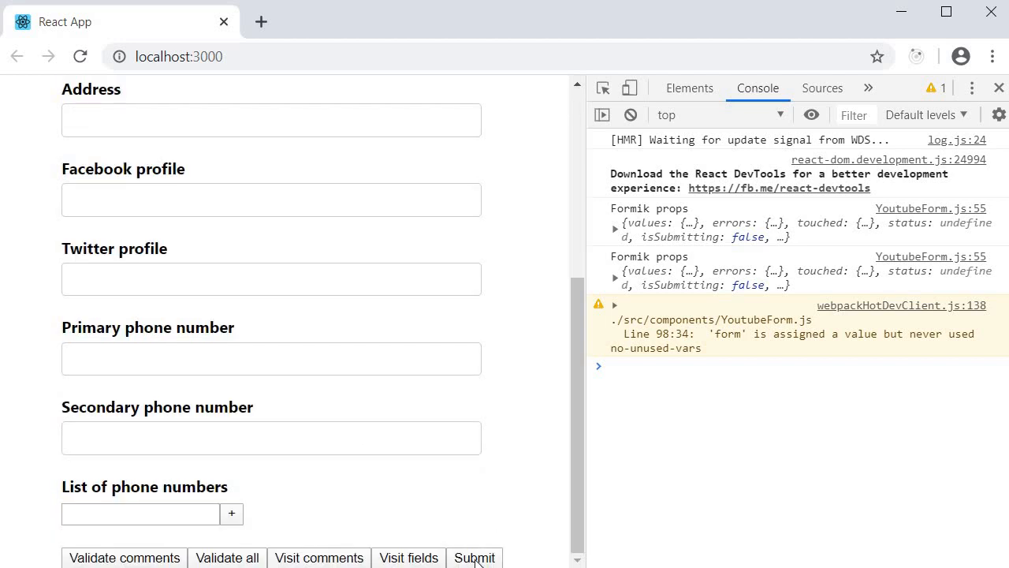
{"action": "mouse_move", "coordinate": [504, 503]}
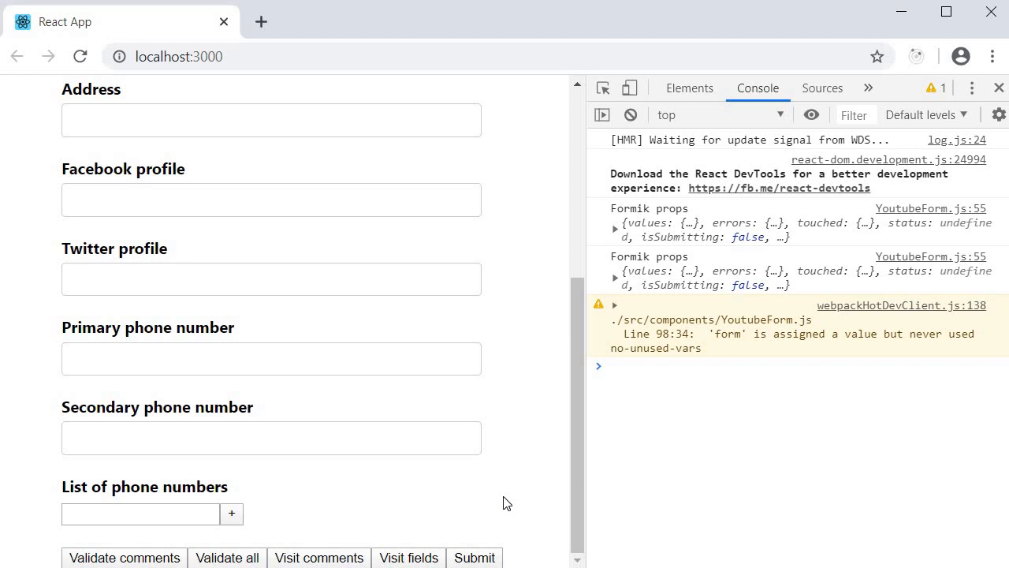
{"action": "mouse_move", "coordinate": [716, 413]}
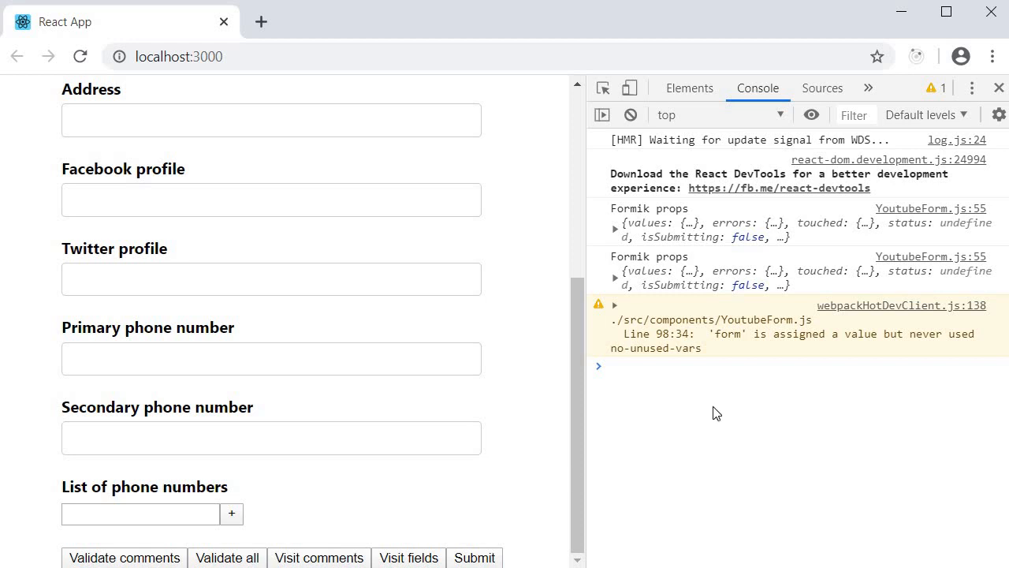
{"action": "left_click", "coordinate": [615, 277]}
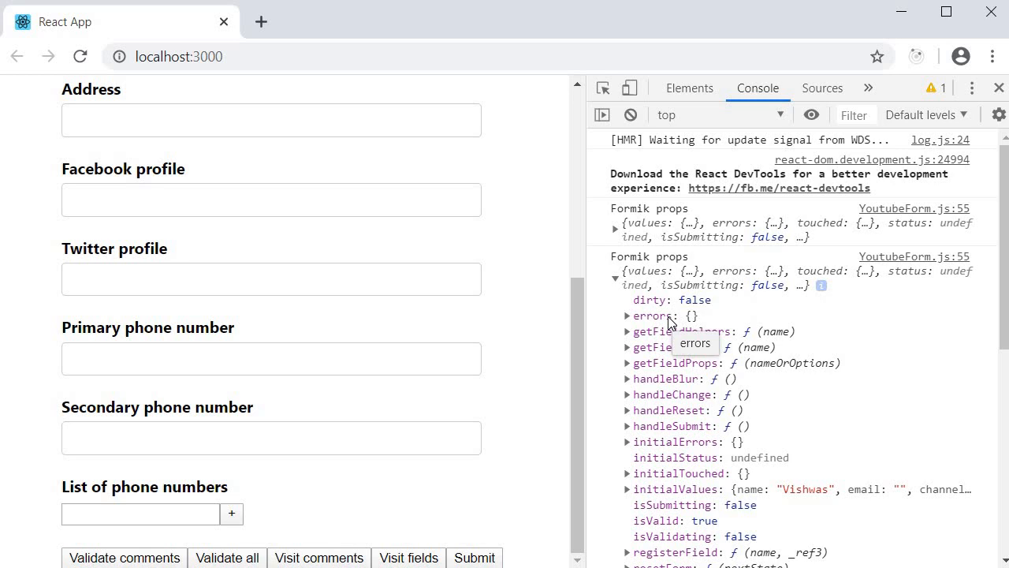
{"action": "scroll", "scroll_direction": "down", "scroll_amount": 3}
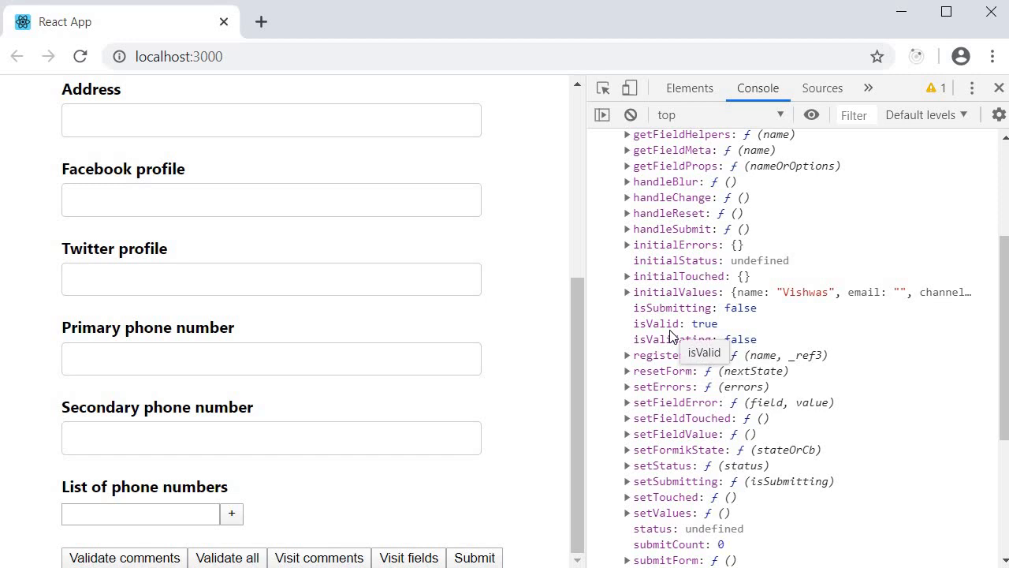
{"action": "mouse_move", "coordinate": [463, 394]}
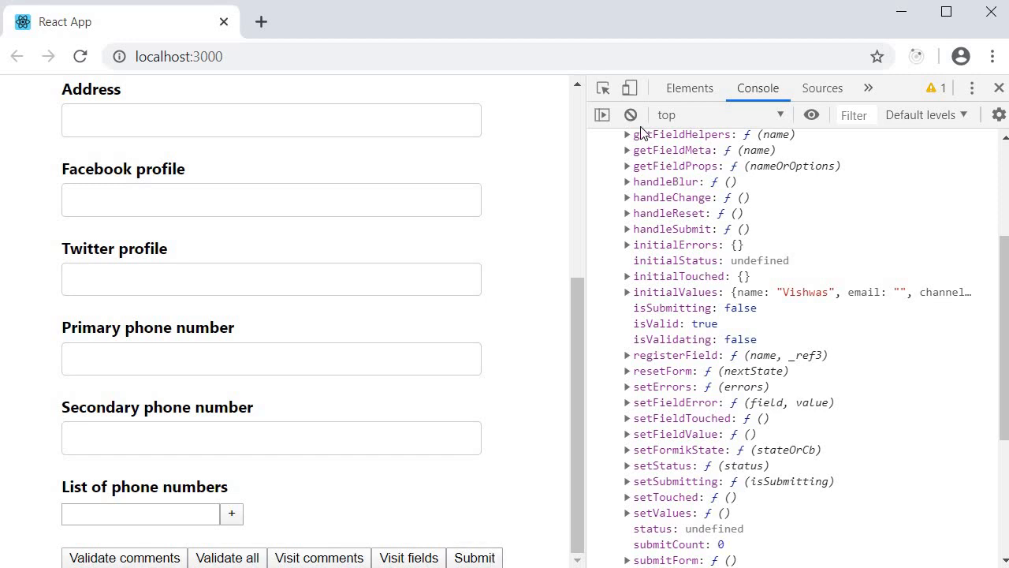
{"action": "left_click", "coordinate": [473, 558]}
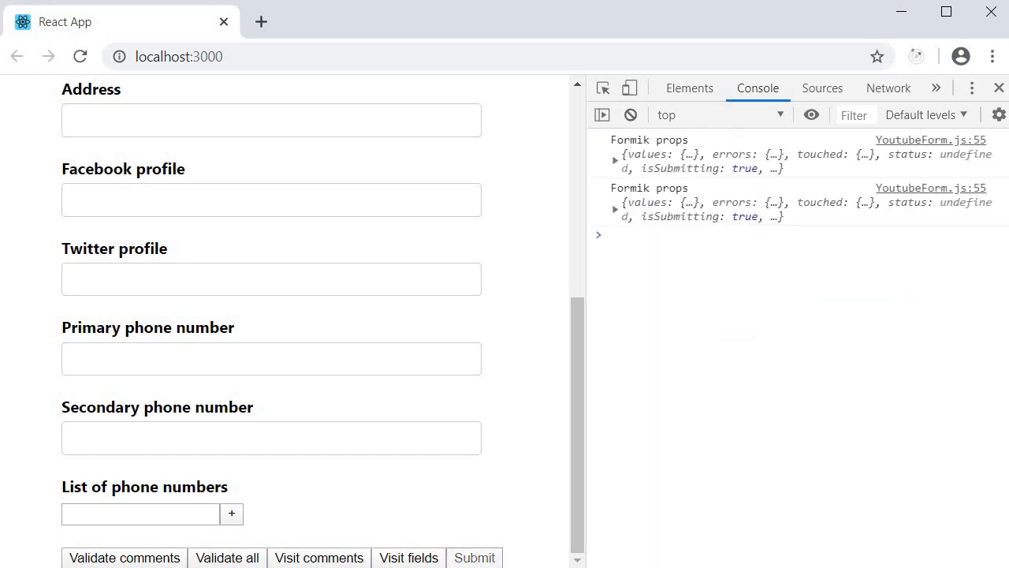
{"action": "left_click", "coordinate": [473, 558]}
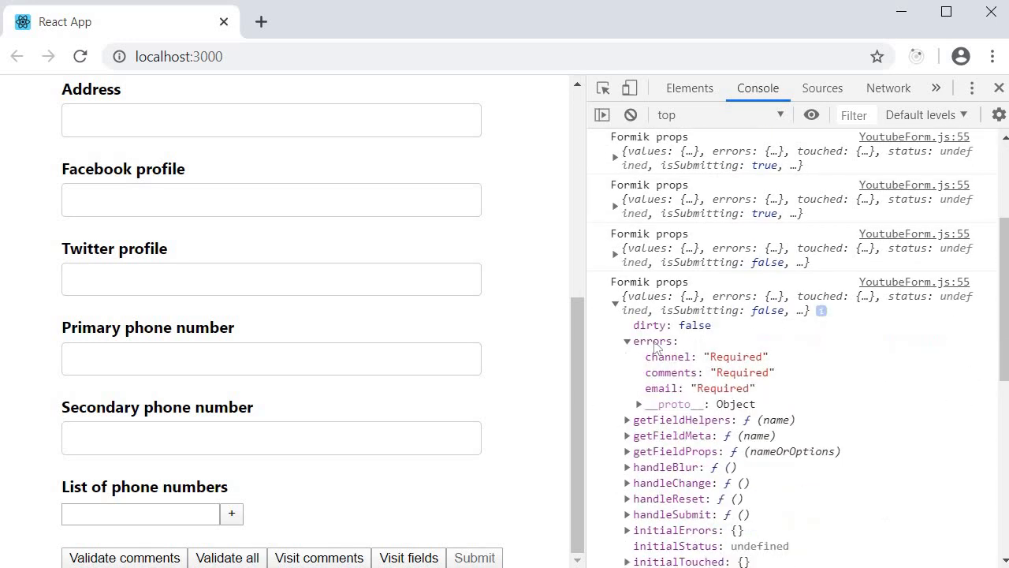
{"action": "scroll", "scroll_direction": "down", "scroll_amount": 3}
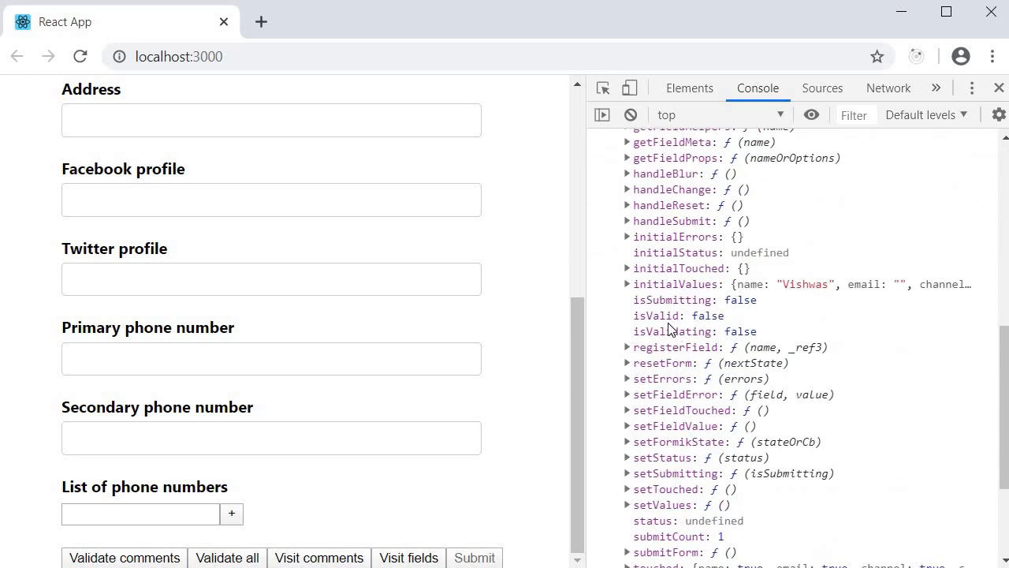
{"action": "mouse_move", "coordinate": [669, 331]}
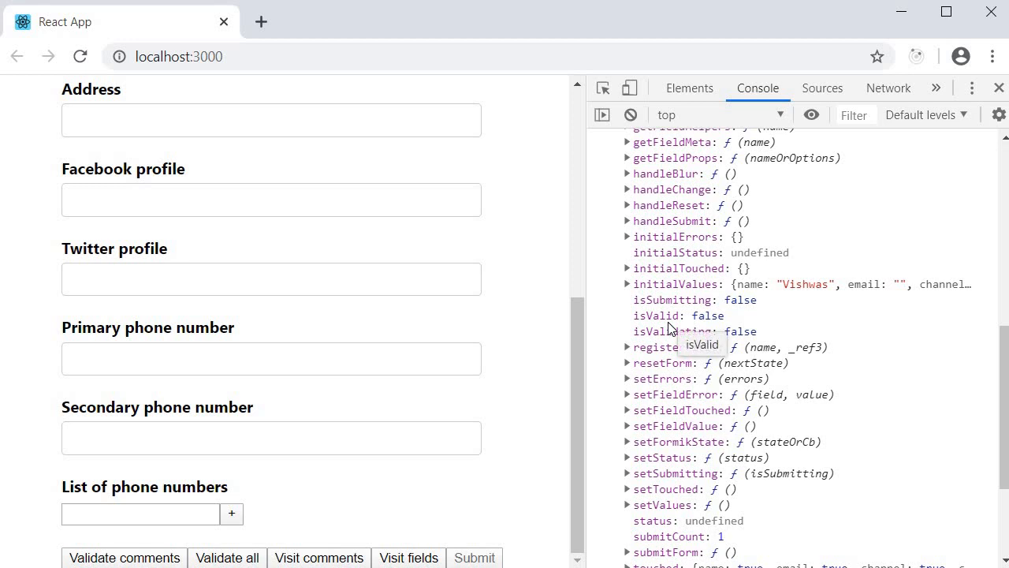
{"action": "mouse_move", "coordinate": [496, 559]}
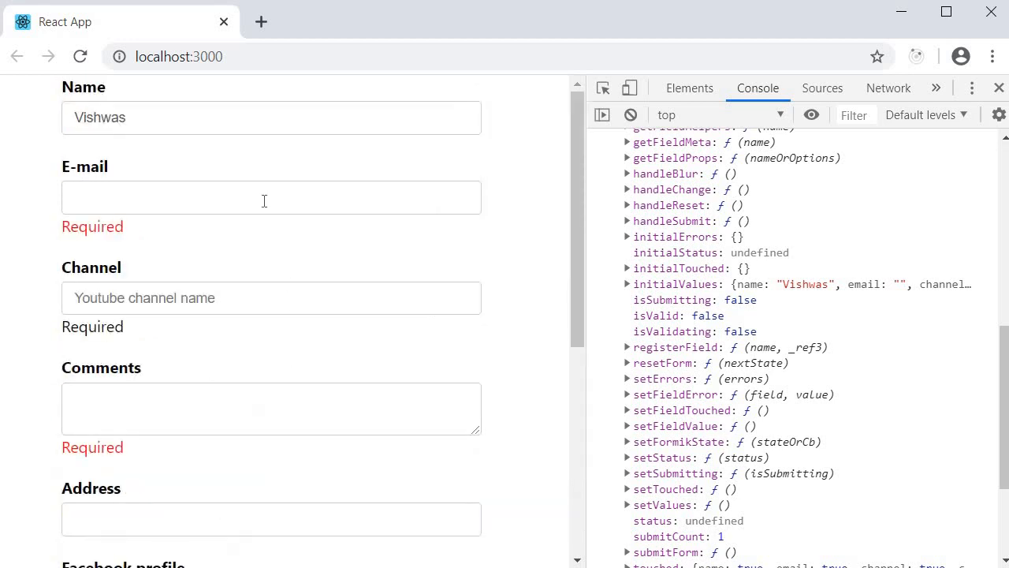
{"action": "type", "text": "v@email.com"}
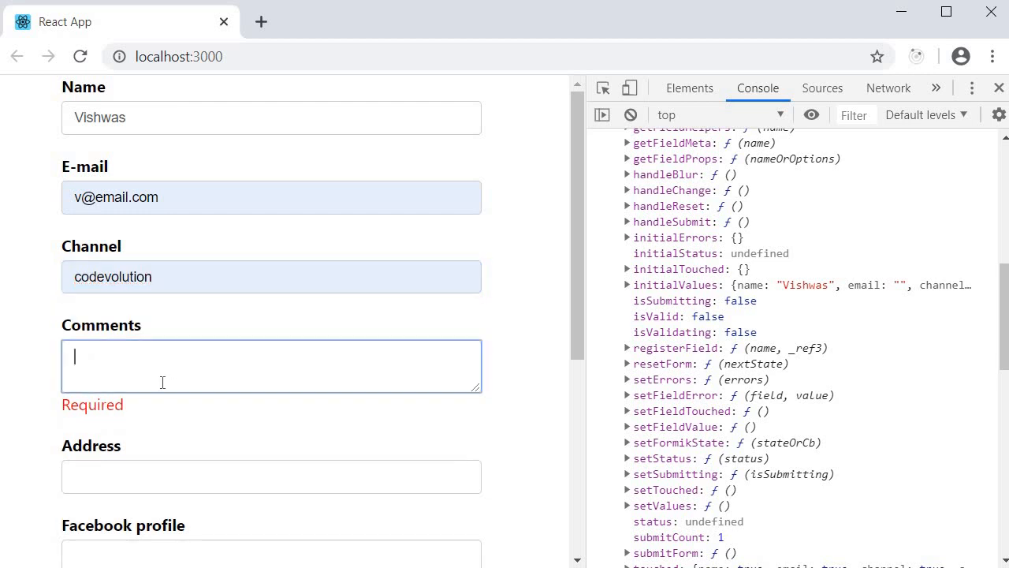
{"action": "type", "text": "asd"}
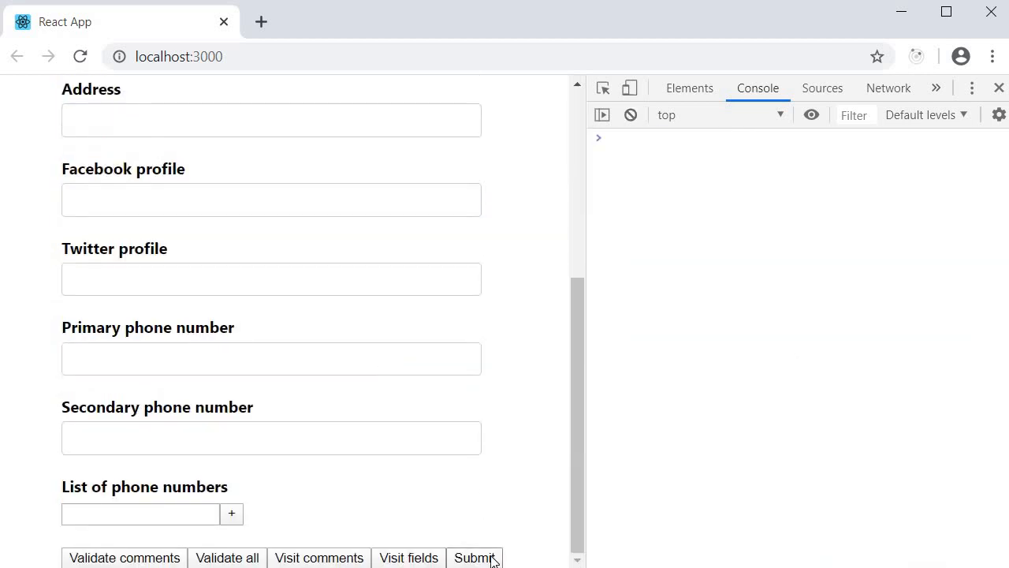
{"action": "left_click", "coordinate": [476, 558]}
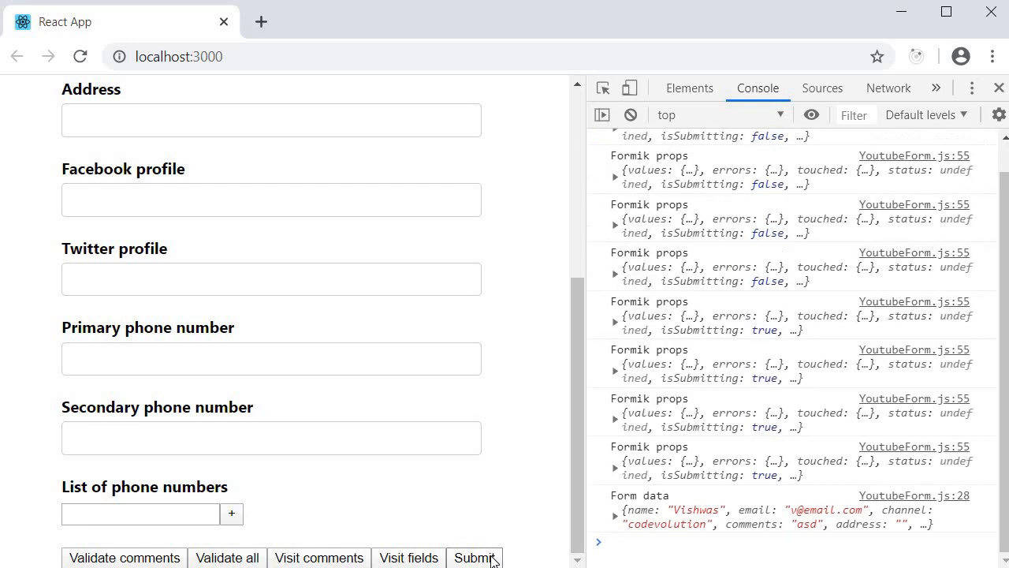
{"action": "mouse_move", "coordinate": [507, 501]}
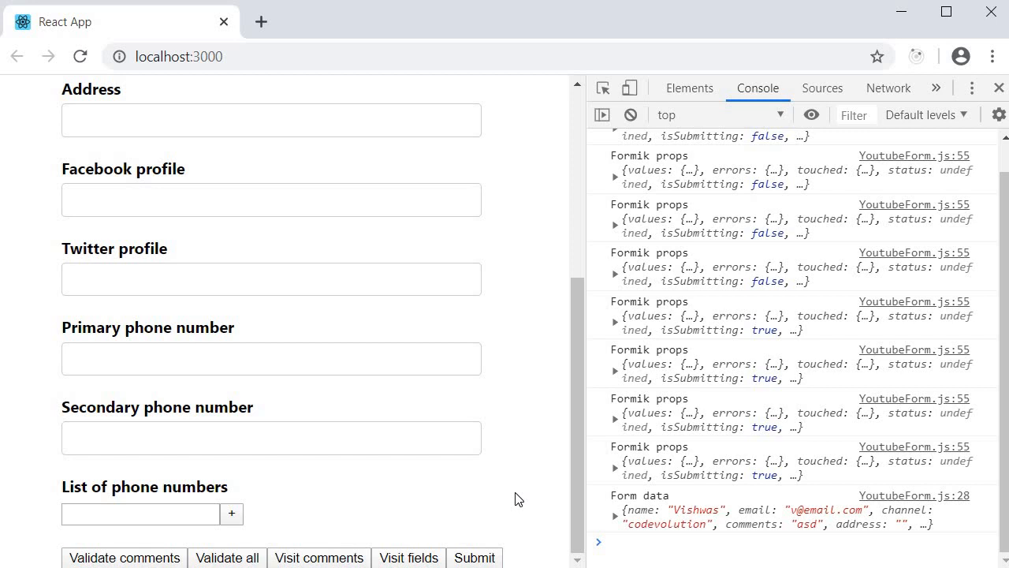
{"action": "mouse_move", "coordinate": [542, 487]}
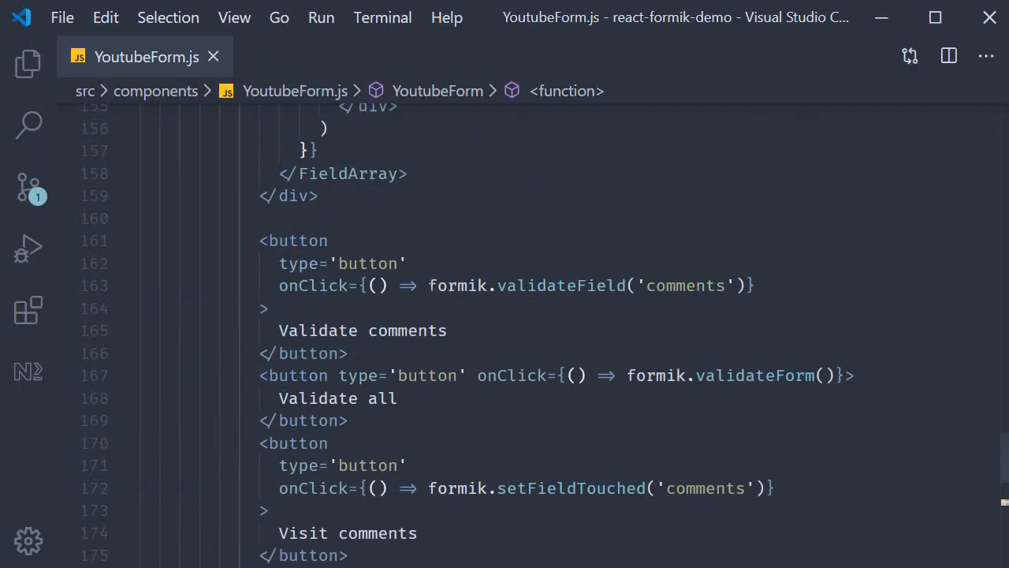
- Add the validateOnMount prop to the <Formik> component and save YoutubeForm.js
{"action": "scroll", "scroll_direction": "up", "scroll_amount": 3}
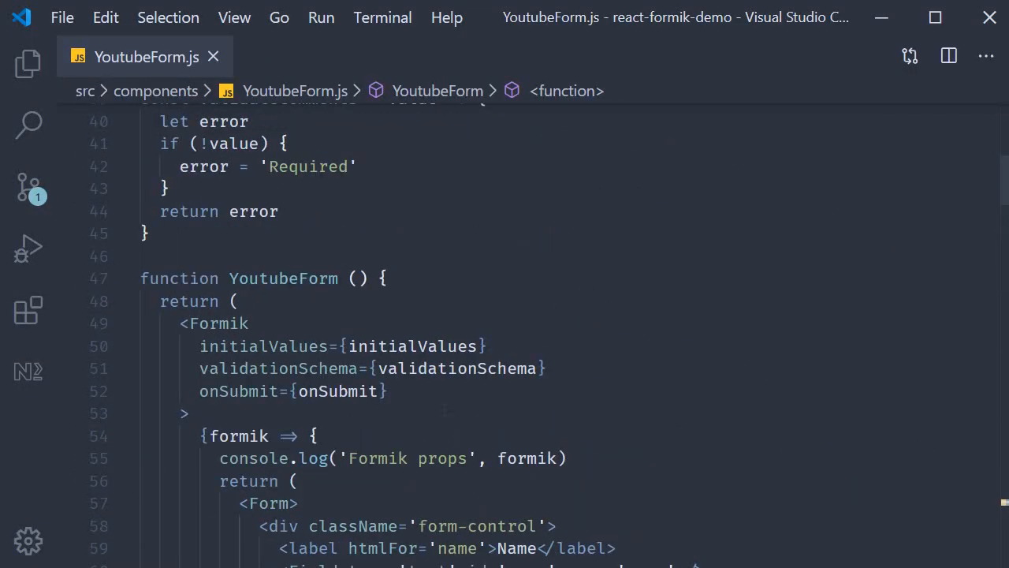
{"action": "type", "text": "valid"}
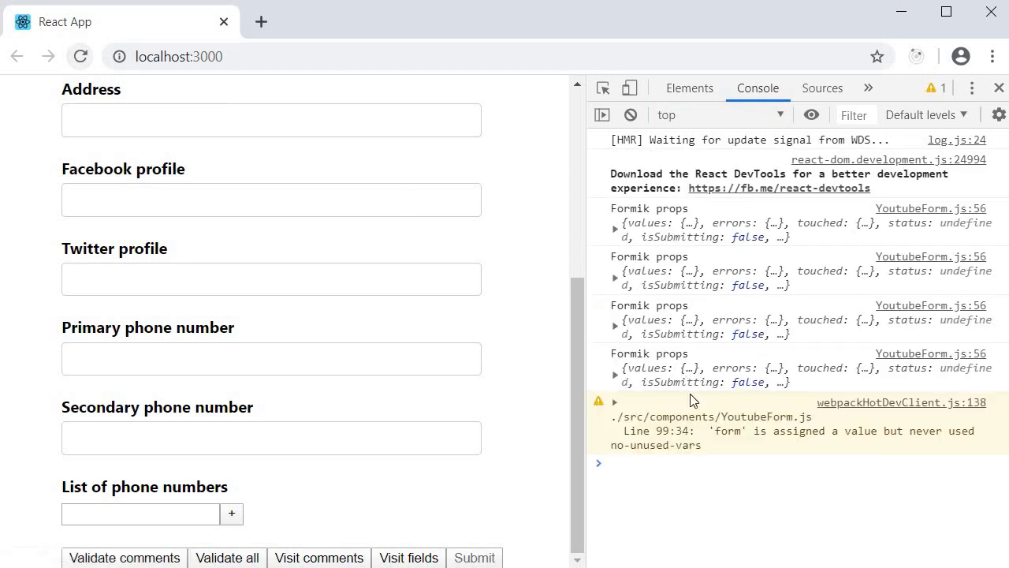
- Inspect the on-load Formik props showing channel, comments and email Required with isValid false
{"action": "left_click", "coordinate": [615, 367]}
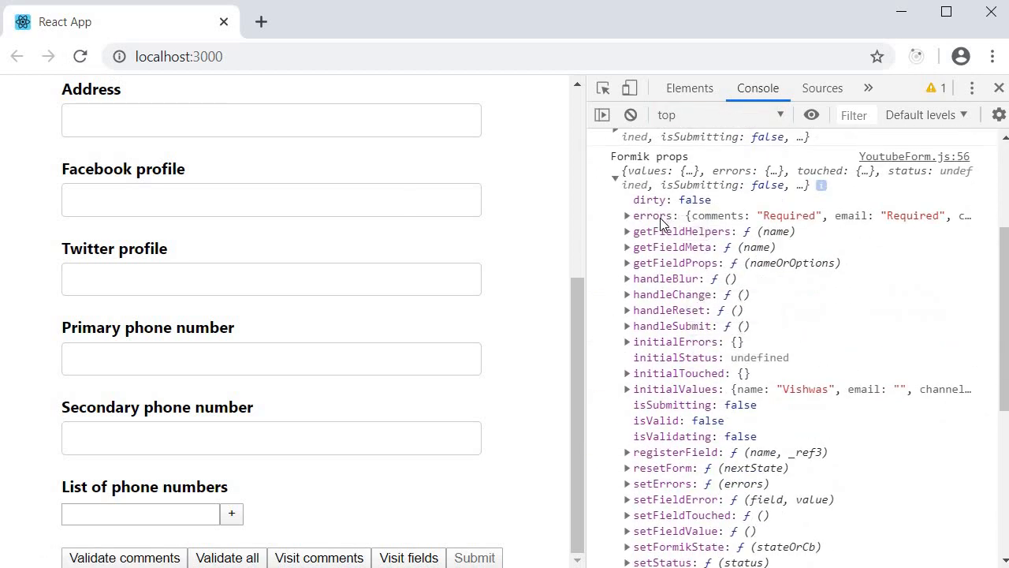
{"action": "left_click", "coordinate": [628, 215]}
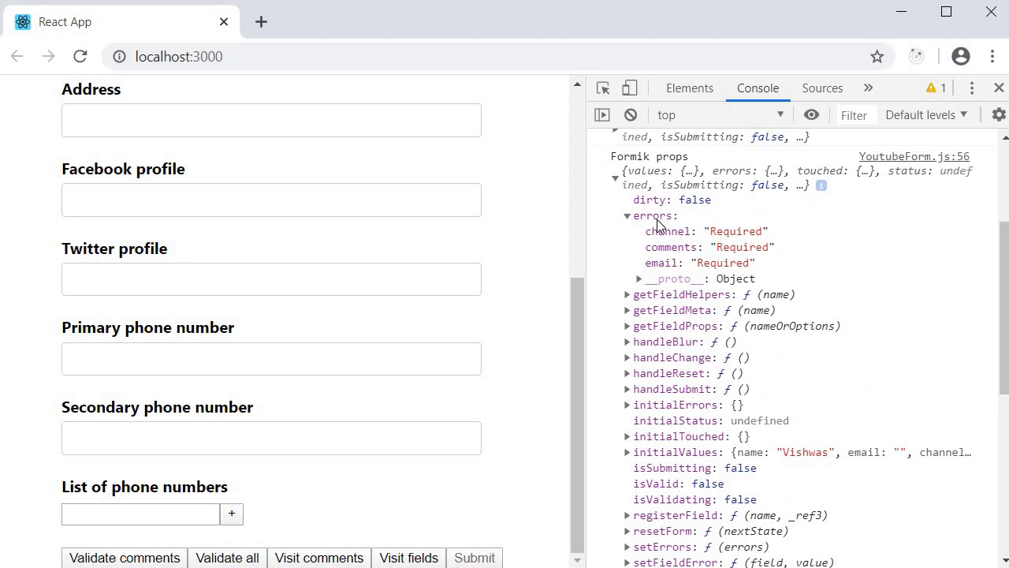
{"action": "scroll", "scroll_direction": "down", "scroll_amount": 3}
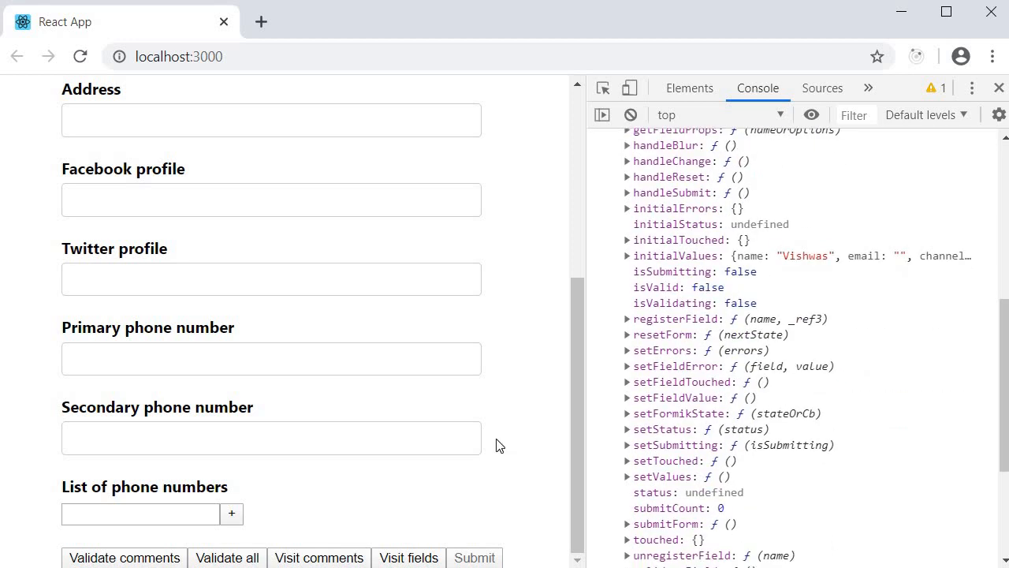
{"action": "mouse_move", "coordinate": [508, 508]}
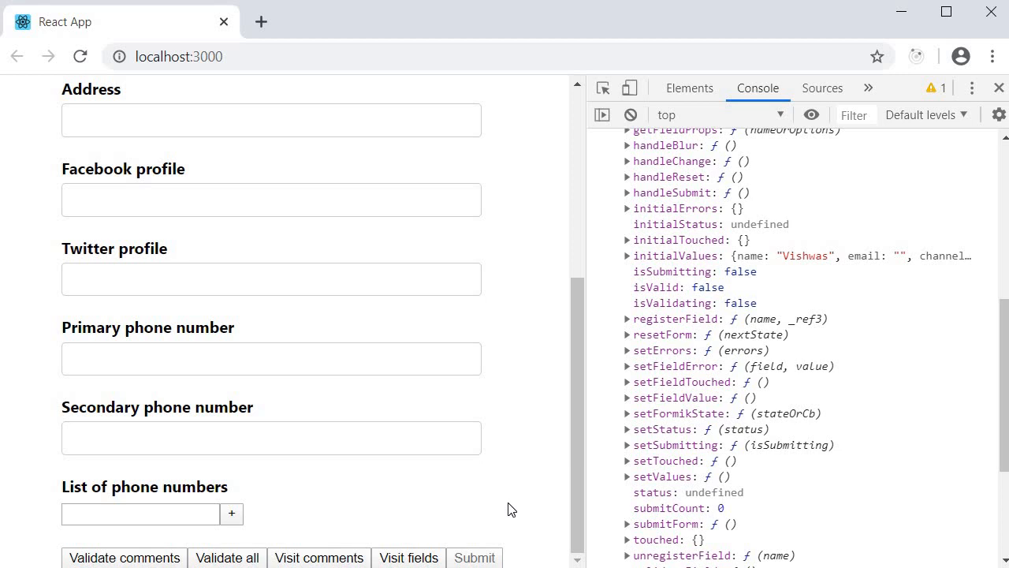
{"action": "scroll", "scroll_direction": "down", "scroll_amount": 3}
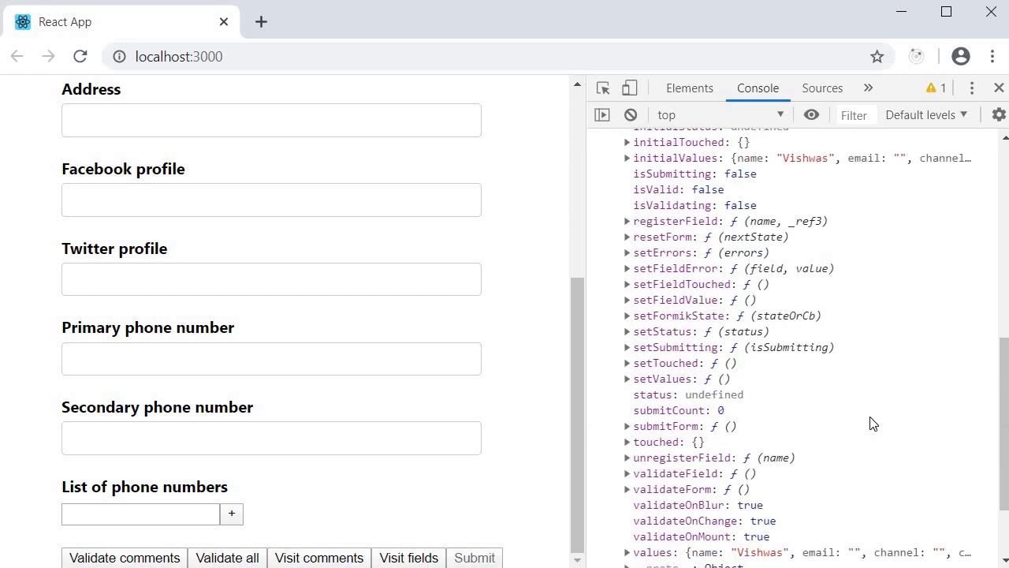
{"action": "scroll", "scroll_direction": "up", "scroll_amount": 3}
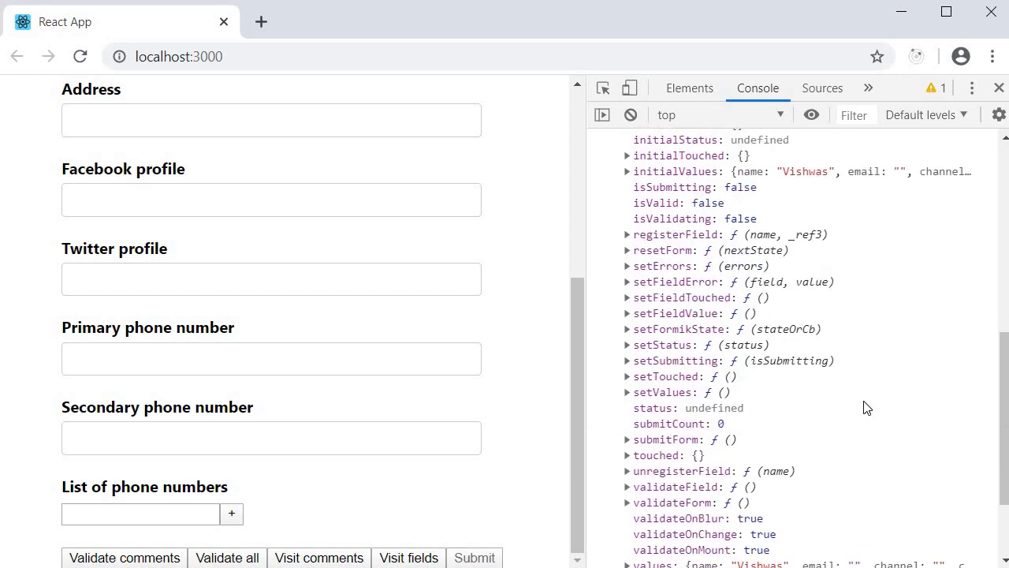
{"action": "scroll", "scroll_direction": "up", "scroll_amount": 3}
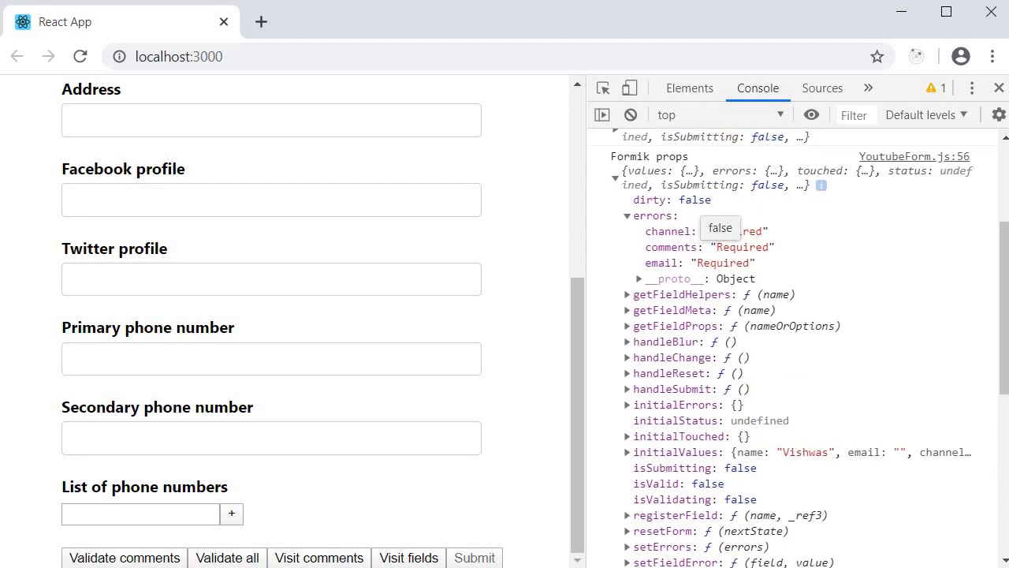
{"action": "mouse_move", "coordinate": [697, 208]}
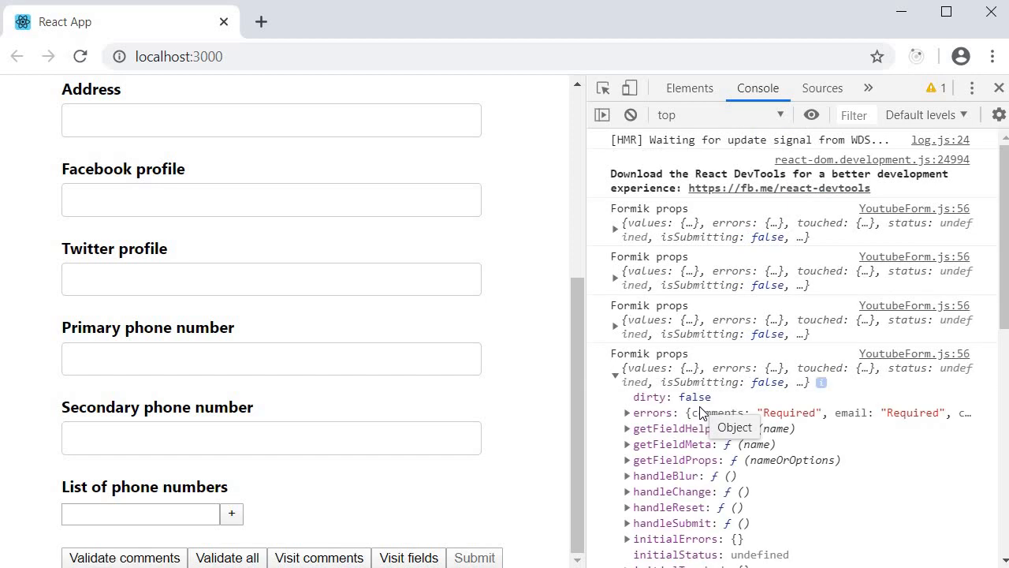
{"action": "scroll", "scroll_direction": "up", "scroll_amount": 3}
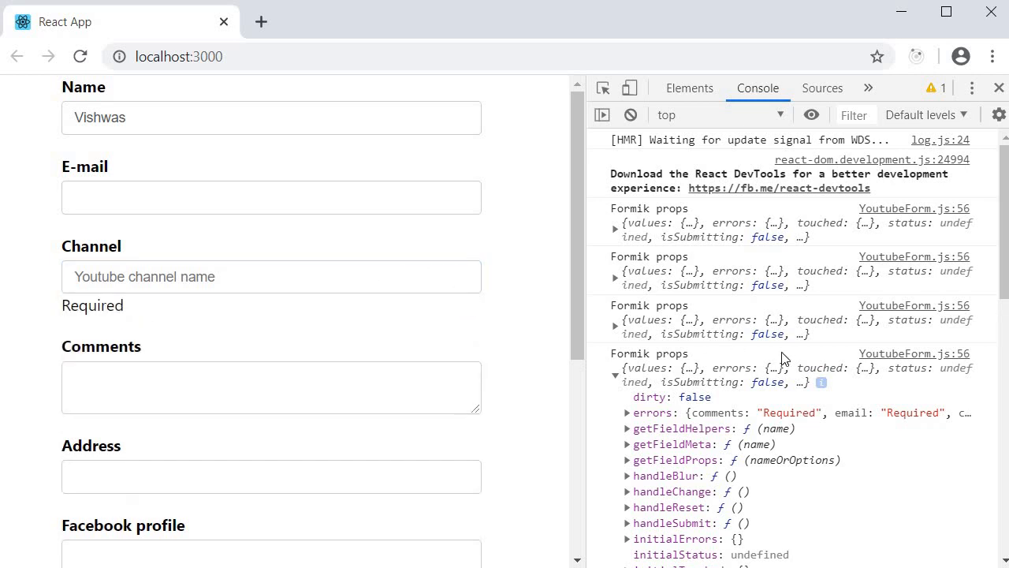
- Expand the latest errors listing channel, comments and email Required, then reload the form page
{"action": "scroll", "scroll_direction": "down", "scroll_amount": 3}
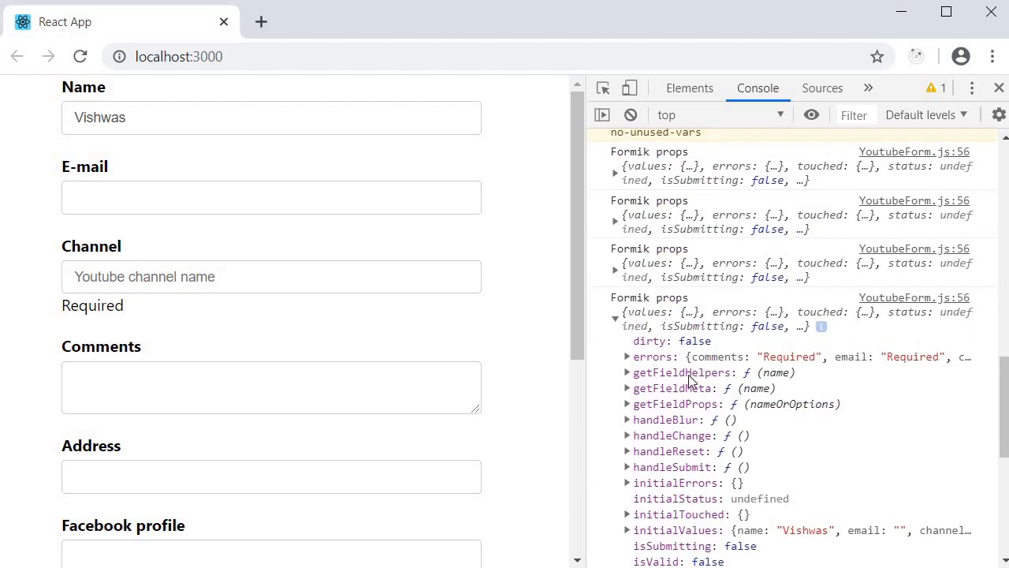
{"action": "left_click", "coordinate": [625, 356]}
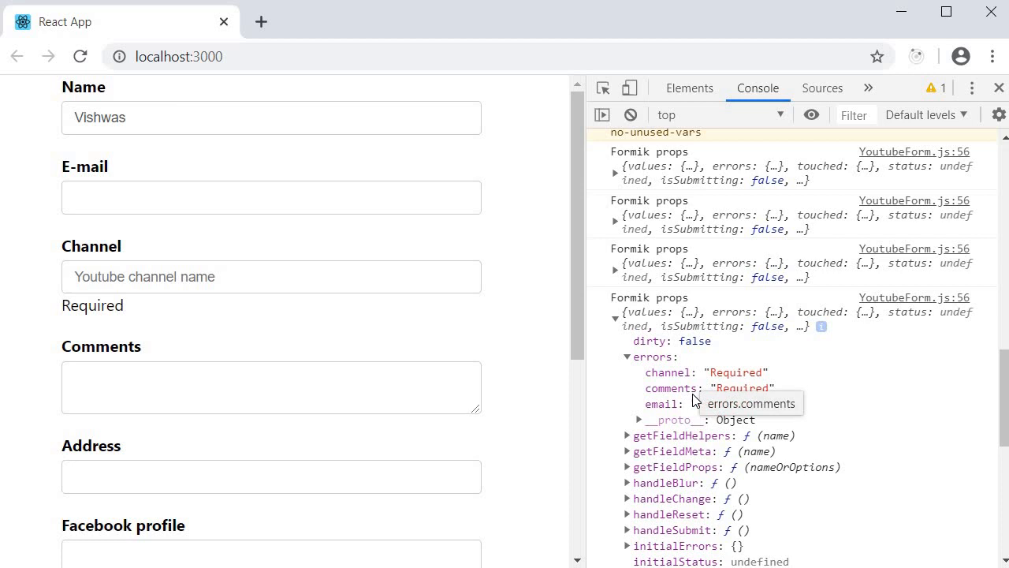
{"action": "mouse_move", "coordinate": [689, 348]}
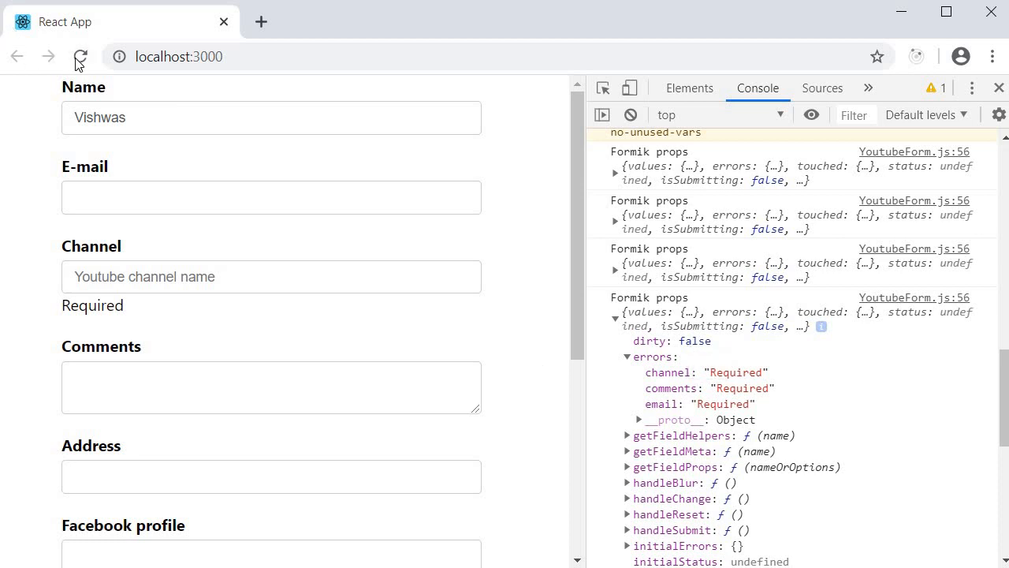
{"action": "left_click", "coordinate": [78, 56]}
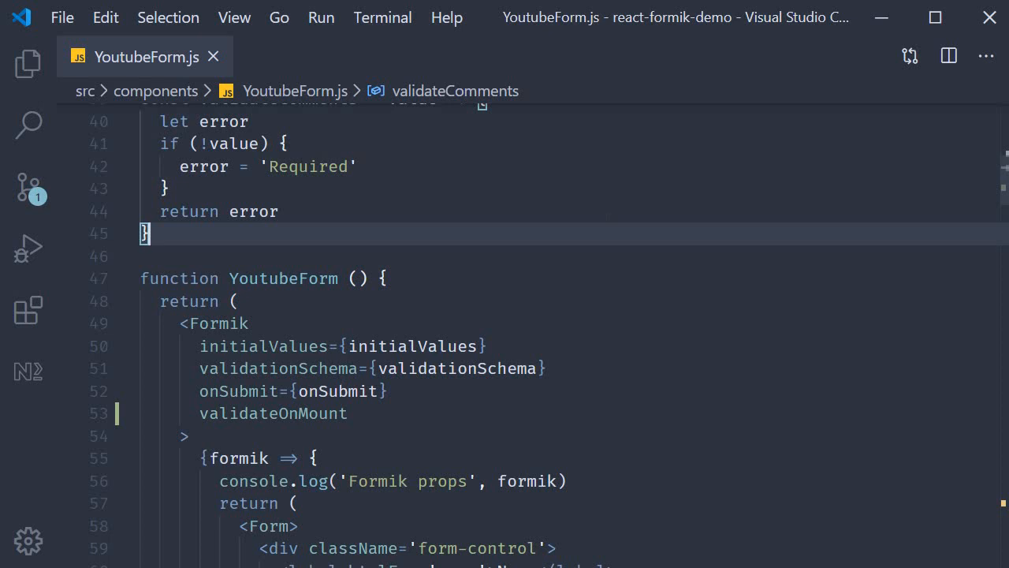
- Comment out the validateOnMount prop on the <Formik> component
{"action": "scroll", "scroll_direction": "up", "scroll_amount": 3}
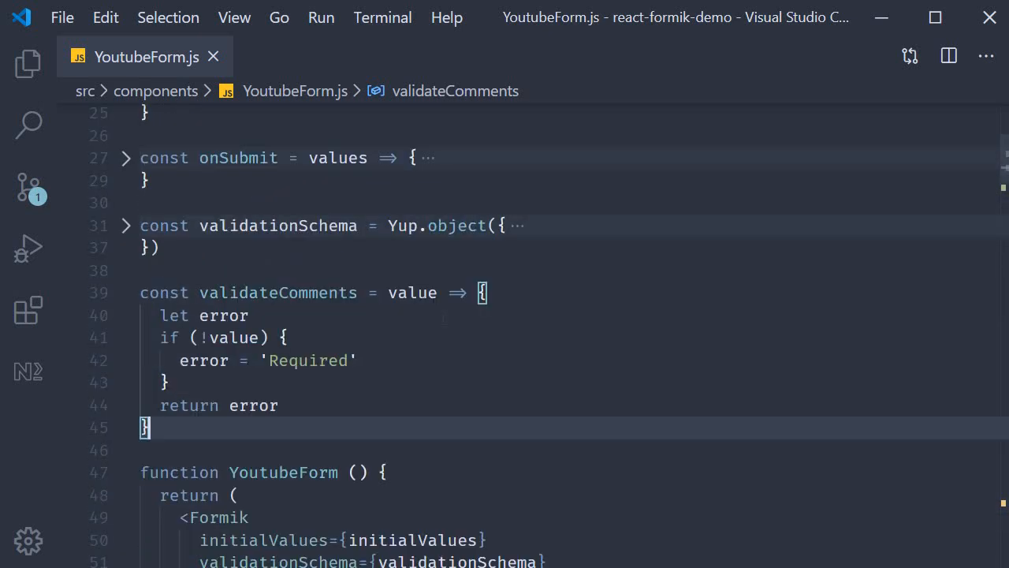
{"action": "type", "text": "// validateOnMount"}
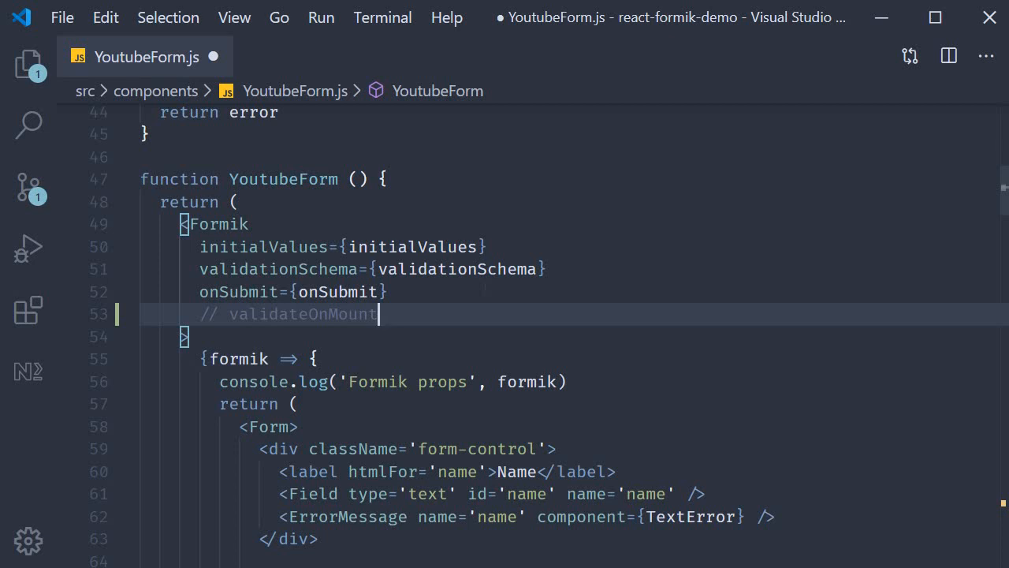
- Change the Submit button to disabled={!(formik.dirty && formik.isValid)} and format the file
{"action": "scroll", "scroll_direction": "down", "scroll_amount": 3}
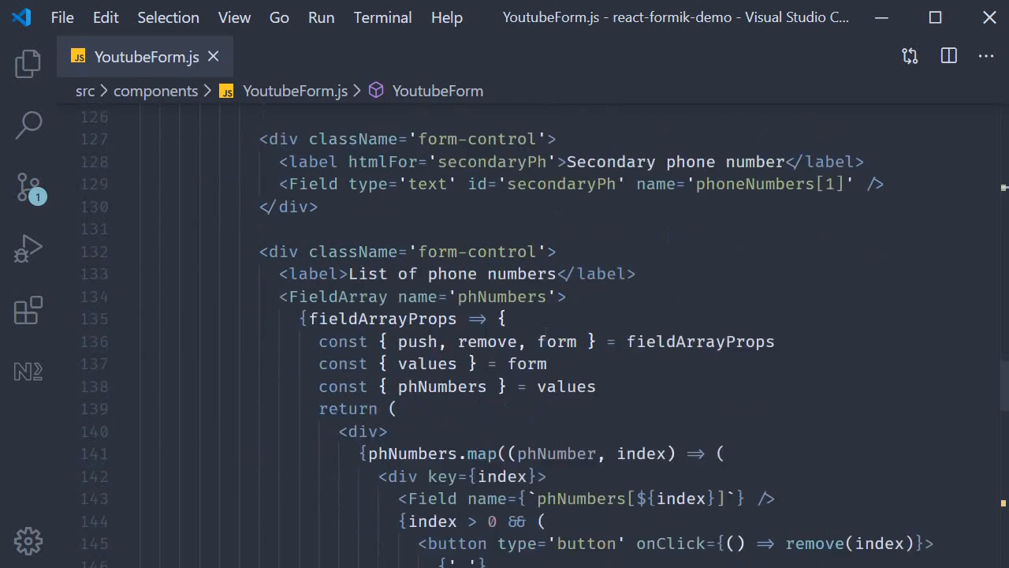
{"action": "scroll", "scroll_direction": "down", "scroll_amount": 3}
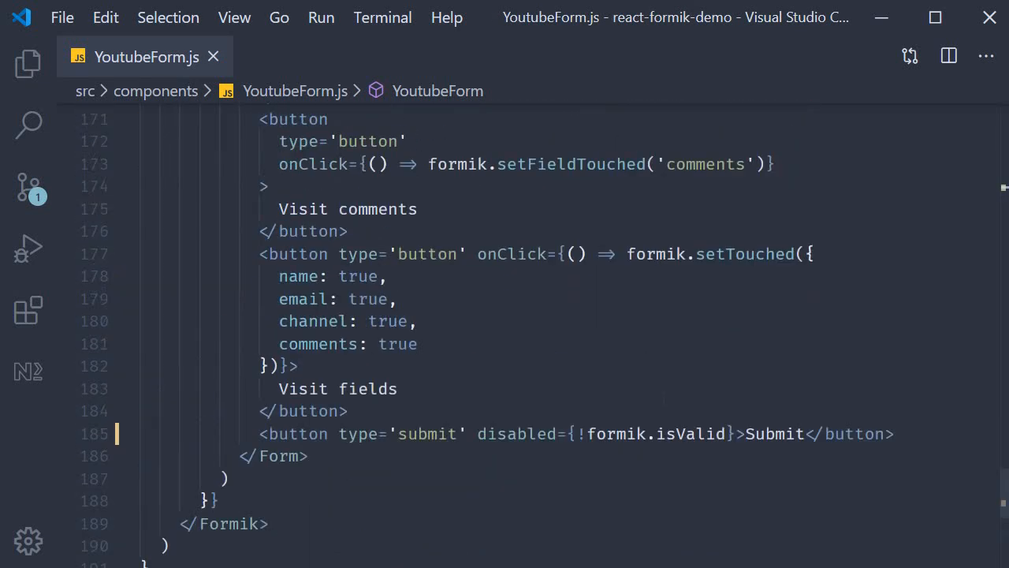
{"action": "scroll", "scroll_direction": "down", "scroll_amount": 3}
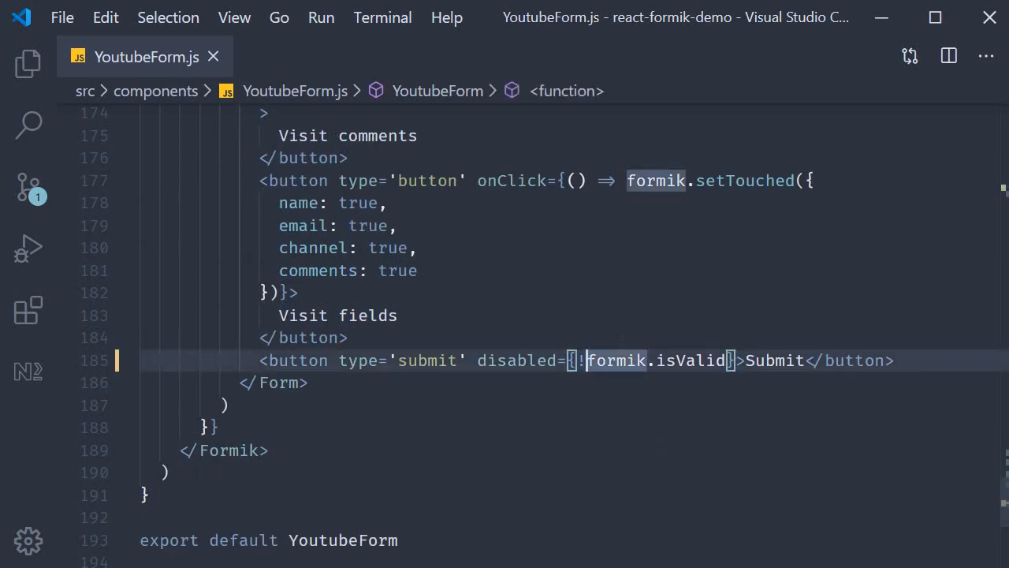
{"action": "type", "text": "(formik.dirty"}
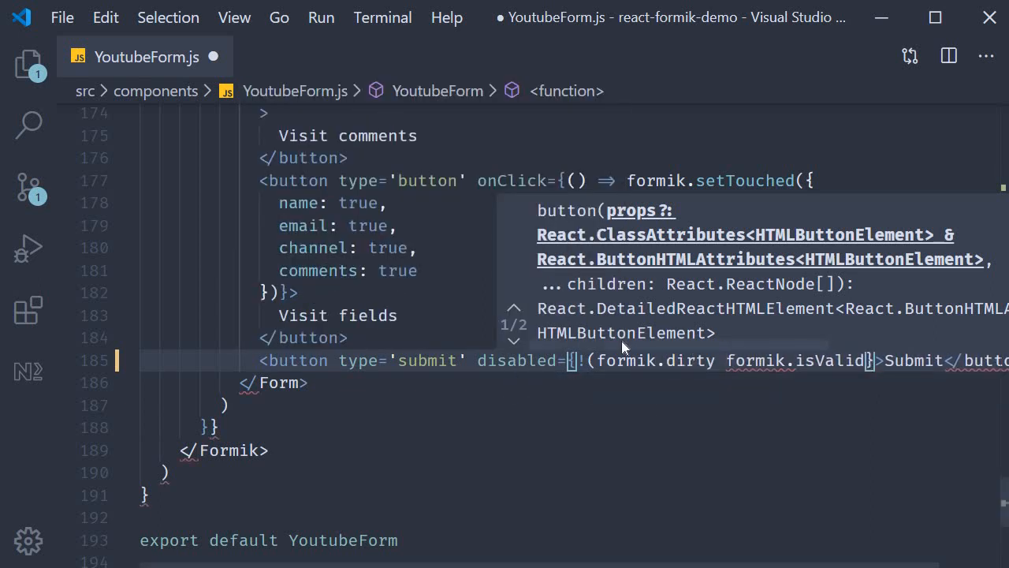
{"action": "type", "text": "&&"}
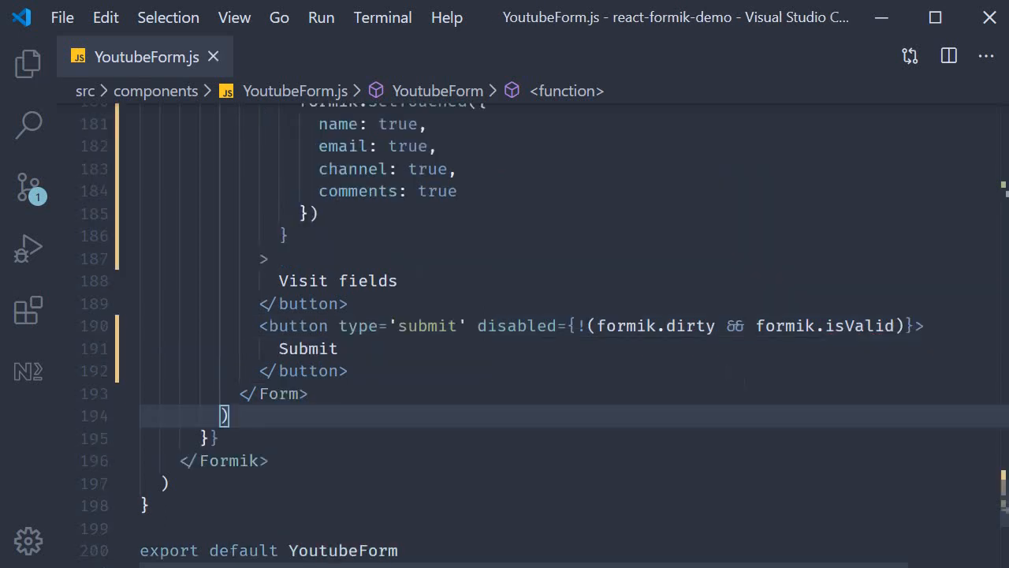
{"action": "double_click", "coordinate": [514, 325]}
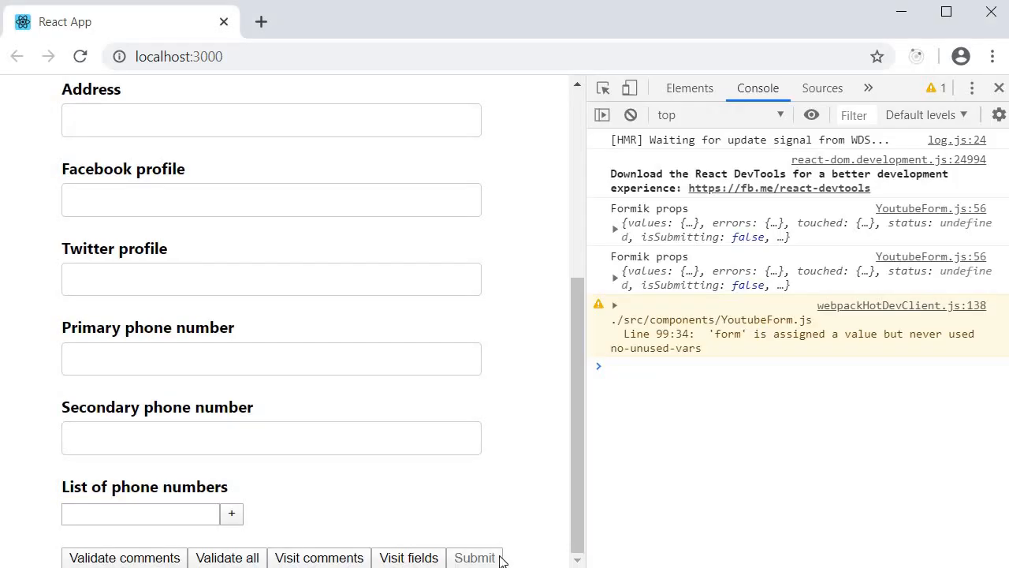
{"action": "mouse_move", "coordinate": [529, 470]}
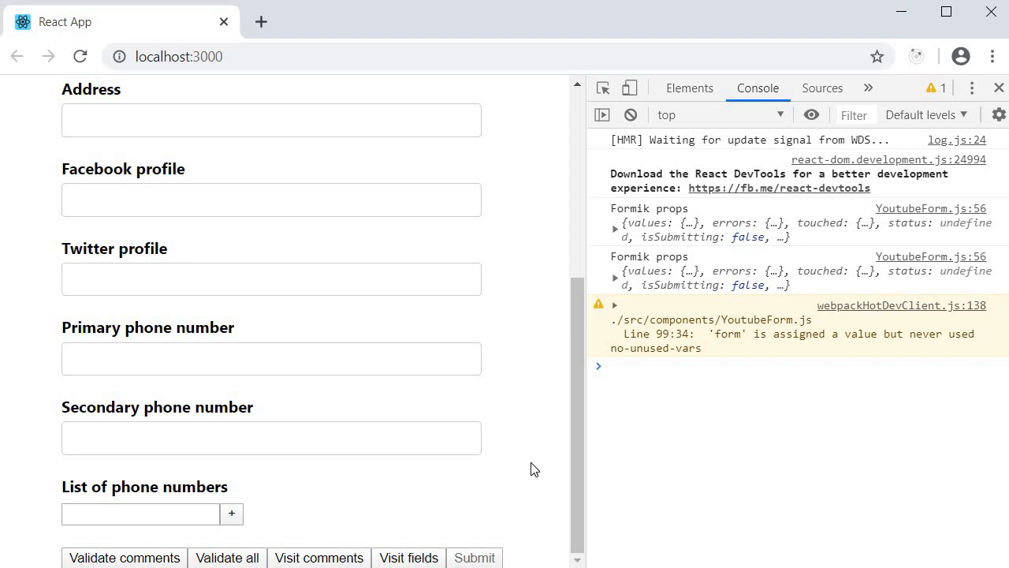
- Clear the console, submit the filled-in form and expand the logged Form data with name Vishwas
{"action": "scroll", "scroll_direction": "up", "scroll_amount": 3}
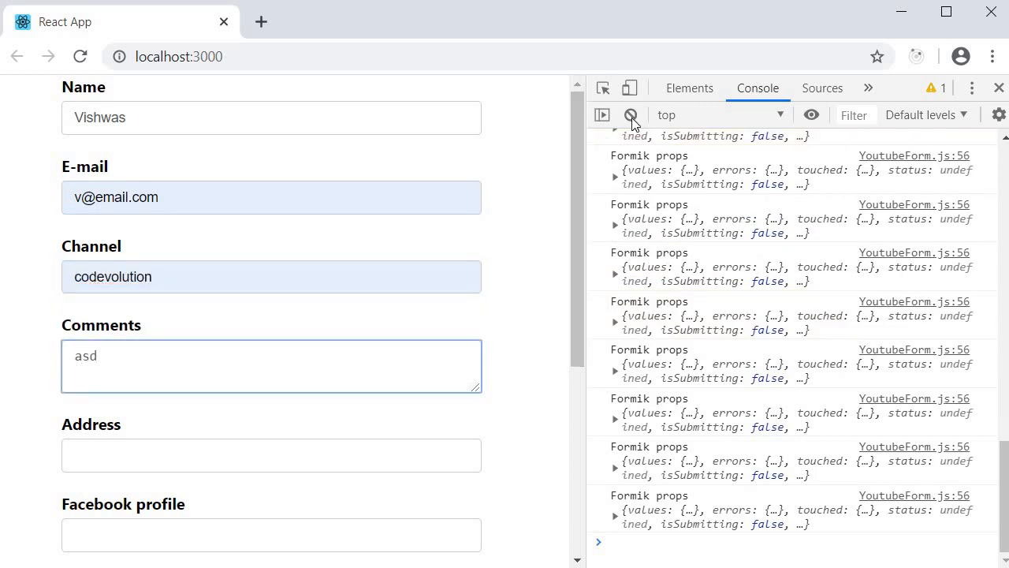
{"action": "left_click", "coordinate": [631, 113]}
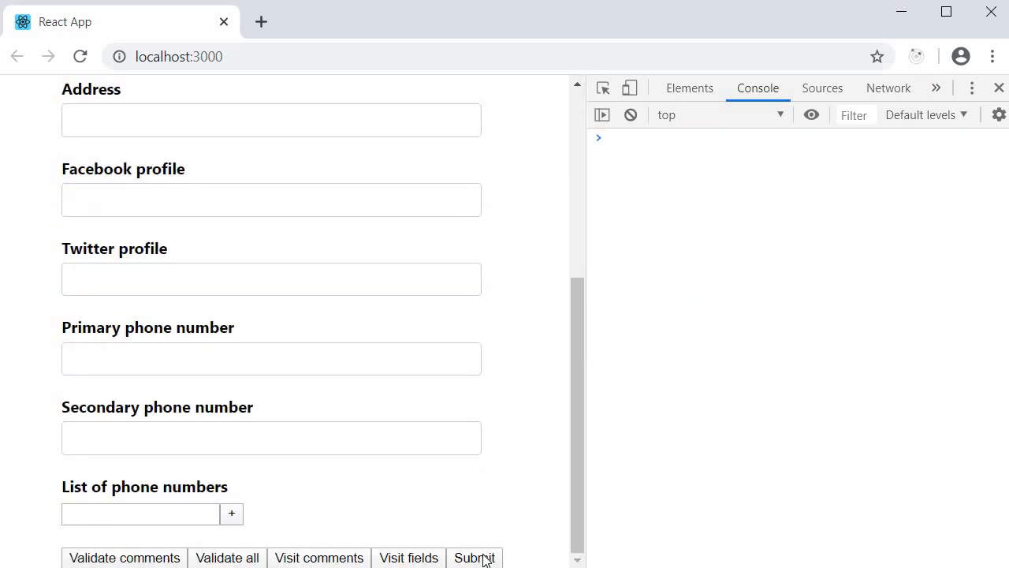
{"action": "left_click", "coordinate": [473, 558]}
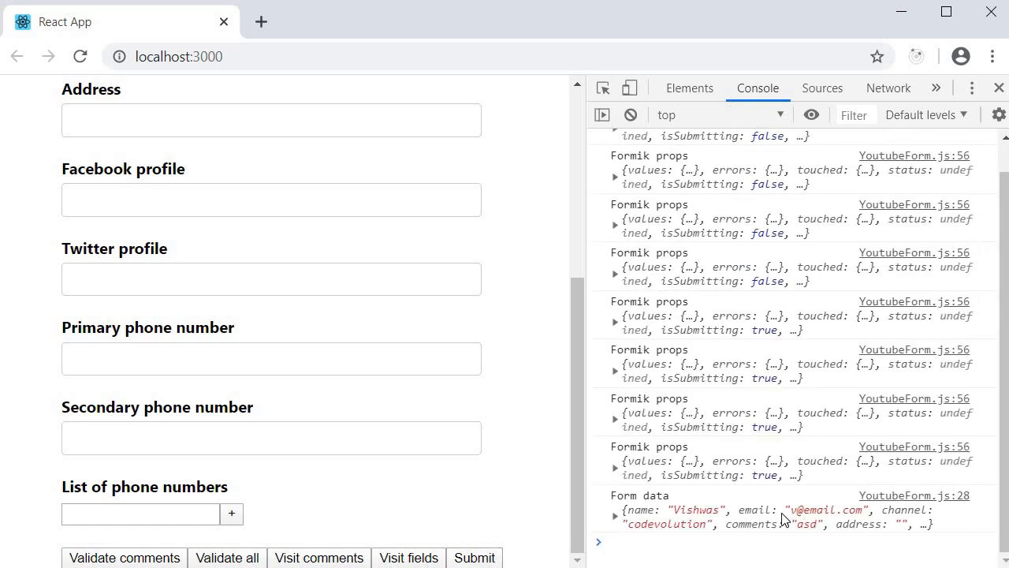
{"action": "left_click", "coordinate": [615, 514]}
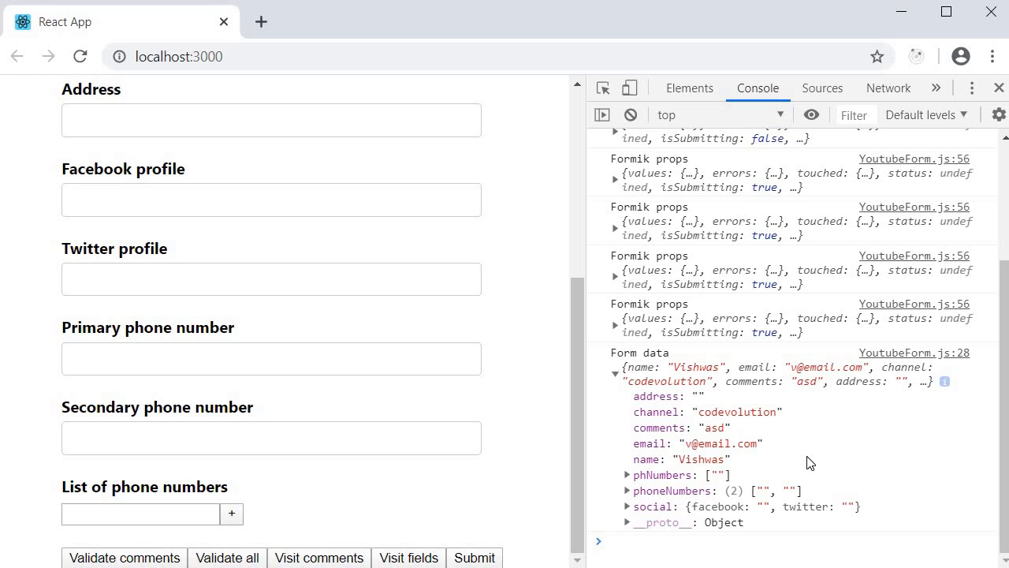
{"action": "mouse_move", "coordinate": [700, 287]}
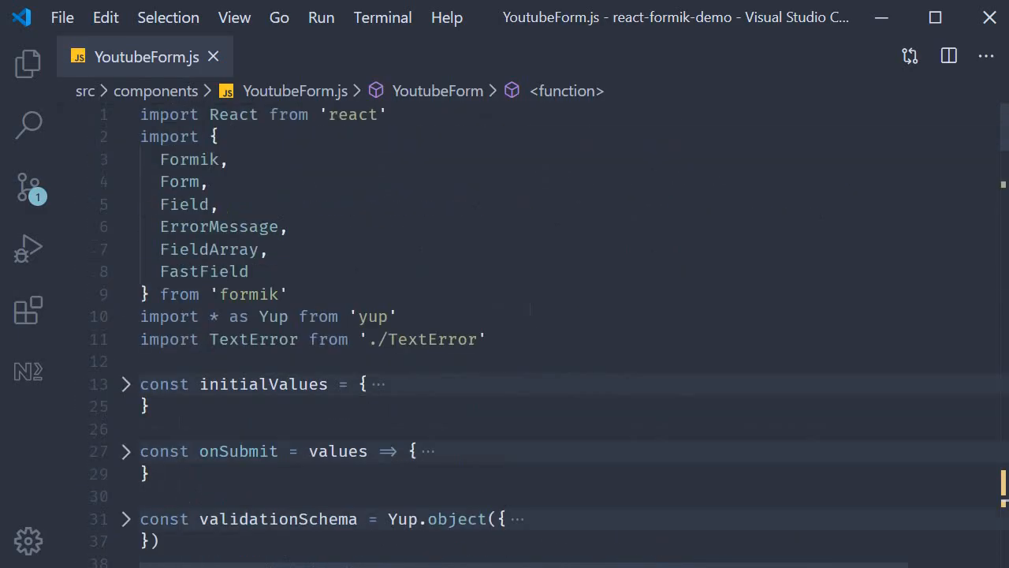
- Fill initialValues with name Vishwas, an e-mail, channel 'codevolution' and comments 'asd'
{"action": "scroll", "scroll_direction": "down", "scroll_amount": 3}
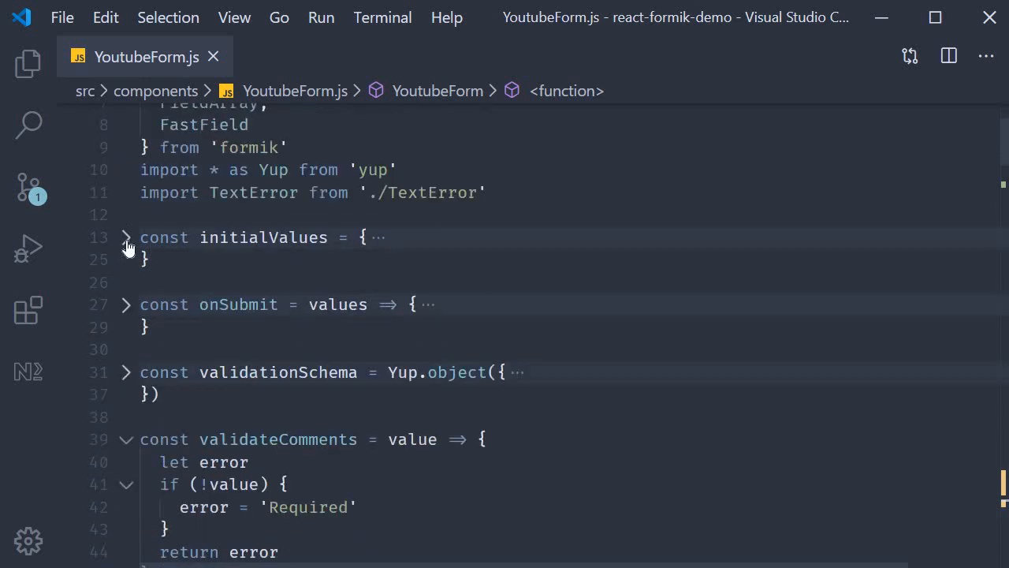
{"action": "left_click", "coordinate": [125, 237]}
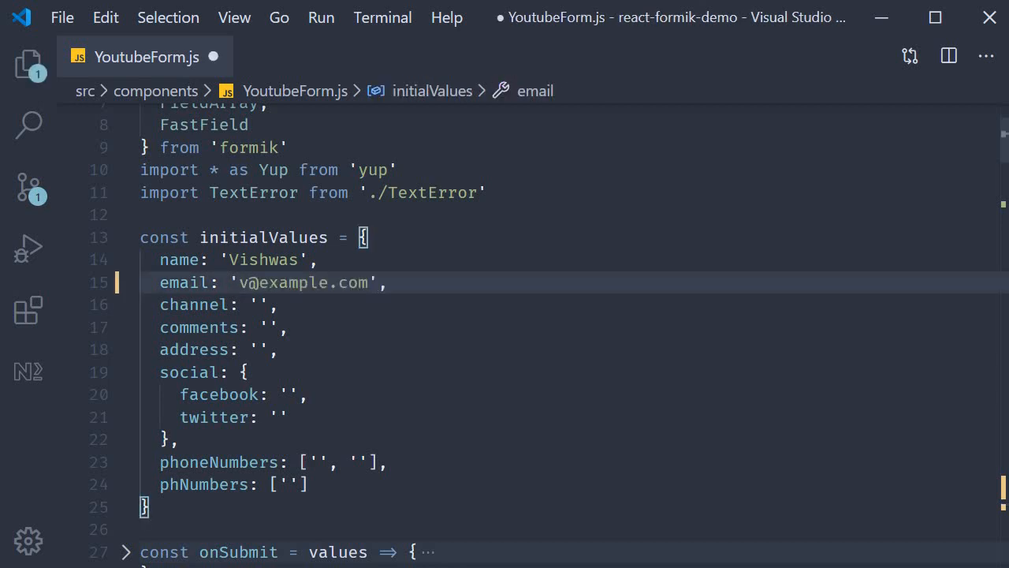
{"action": "type", "text": "code"}
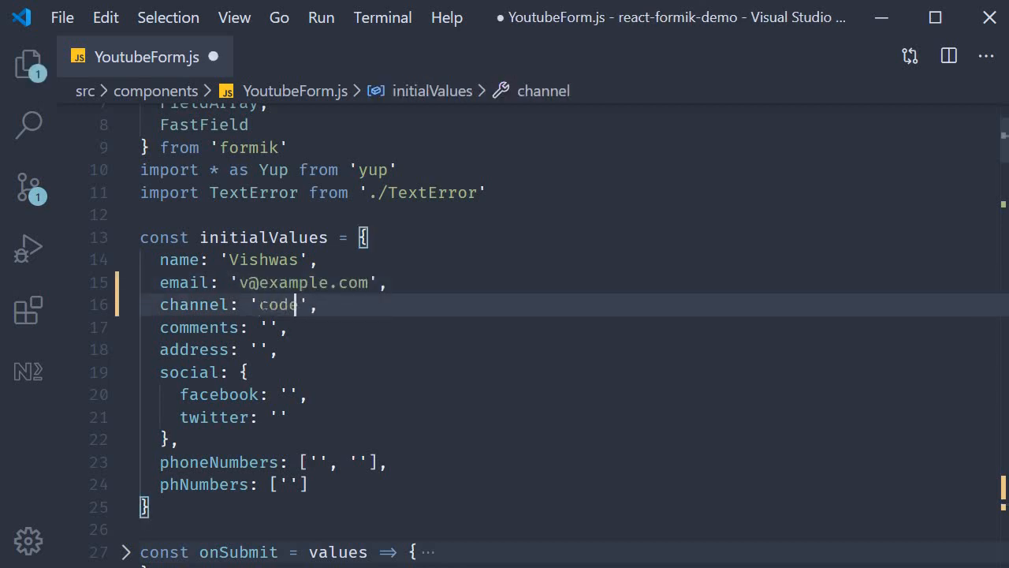
{"action": "type", "text": "volution"}
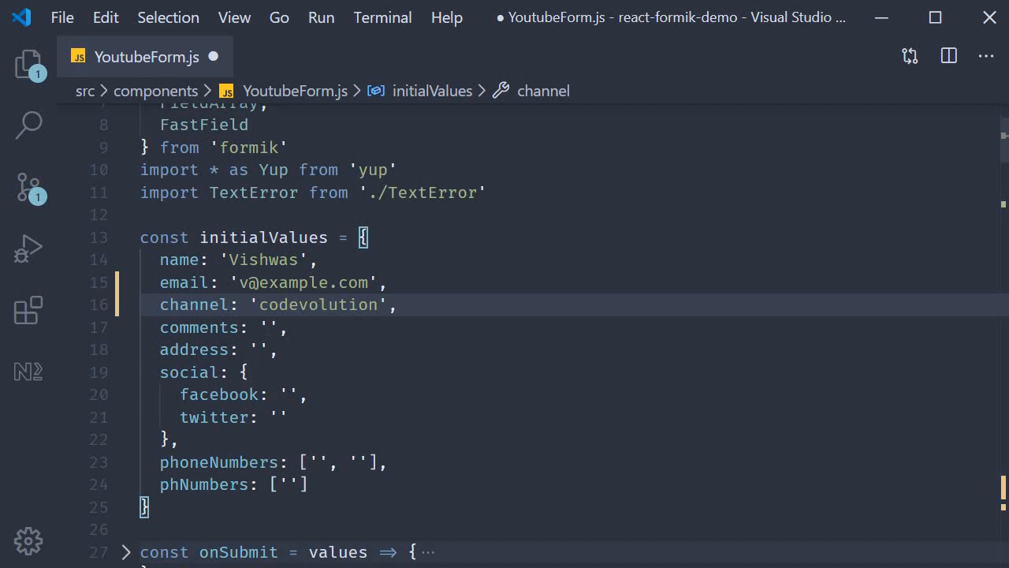
{"action": "type", "text": "asd"}
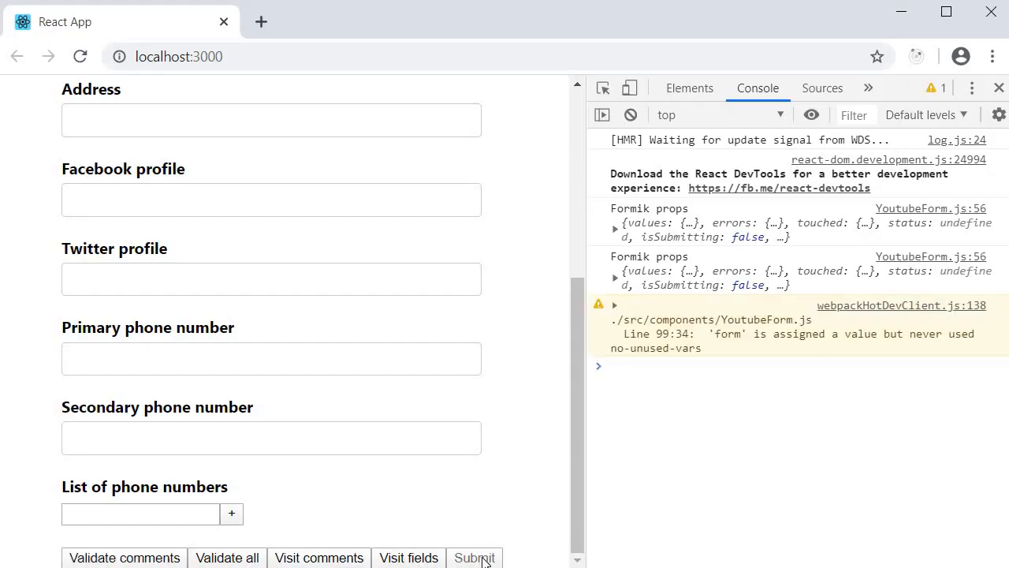
{"action": "mouse_move", "coordinate": [517, 435]}
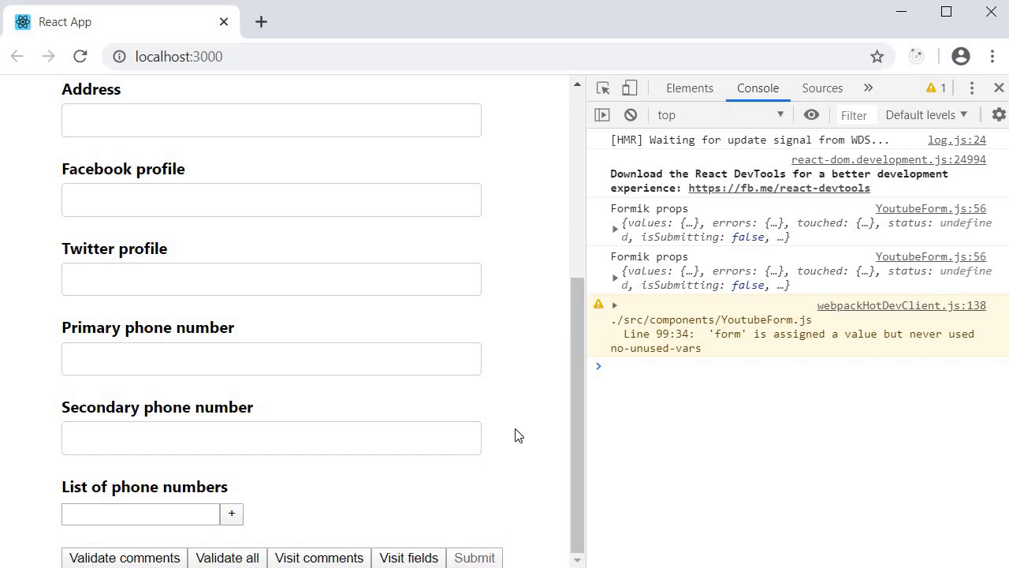
- Submit the prefilled form with the Channel shortened to 'codevolutio', logging its data
{"action": "scroll", "scroll_direction": "up", "scroll_amount": 3}
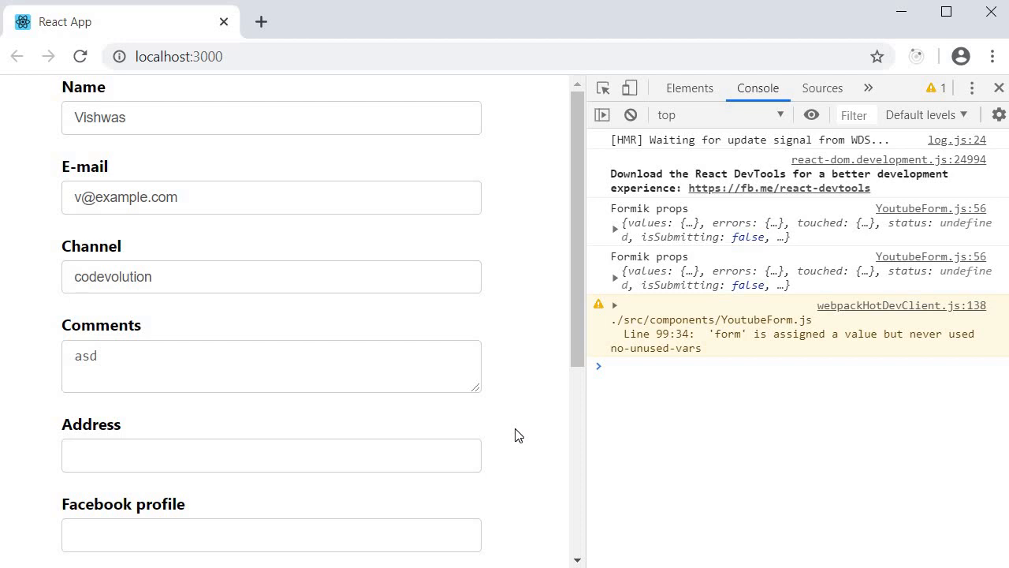
{"action": "mouse_move", "coordinate": [505, 407]}
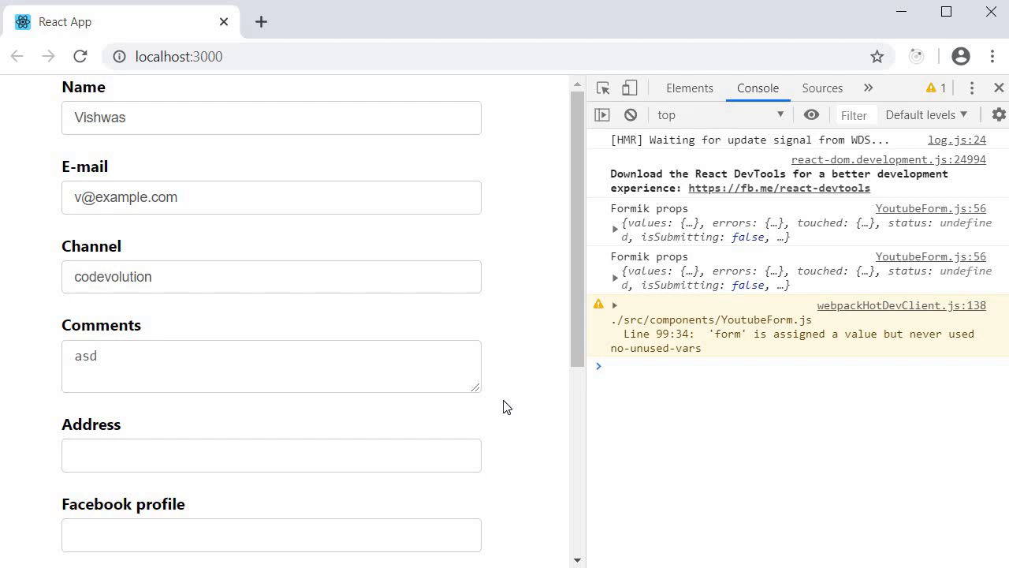
{"action": "mouse_move", "coordinate": [523, 398]}
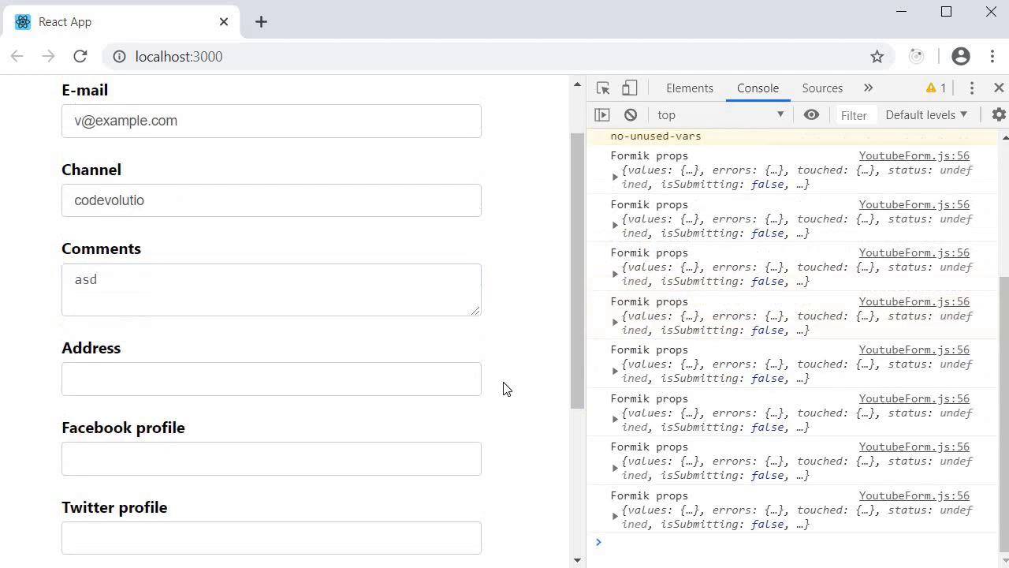
{"action": "left_click", "coordinate": [473, 558]}
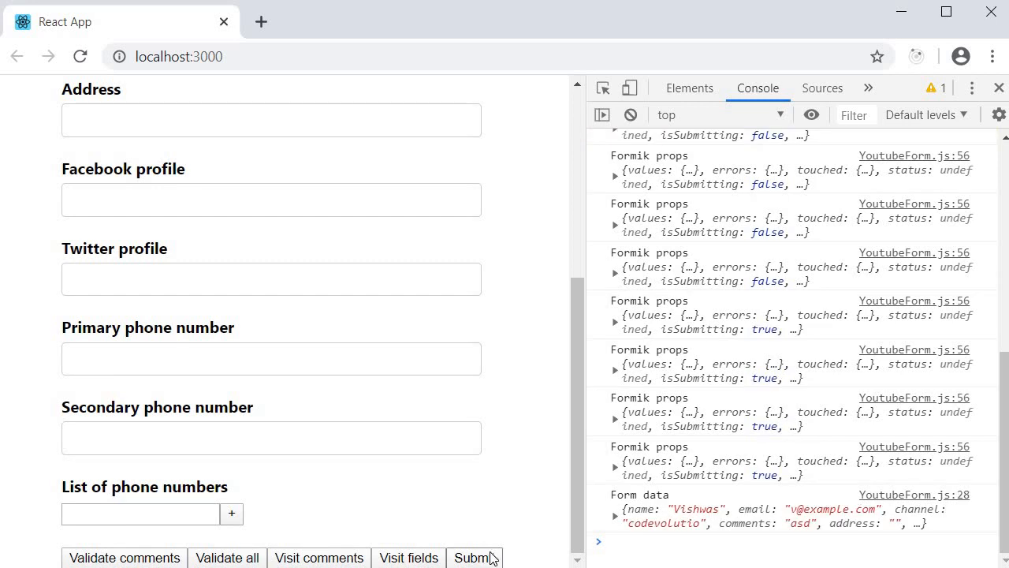
{"action": "mouse_move", "coordinate": [504, 296]}
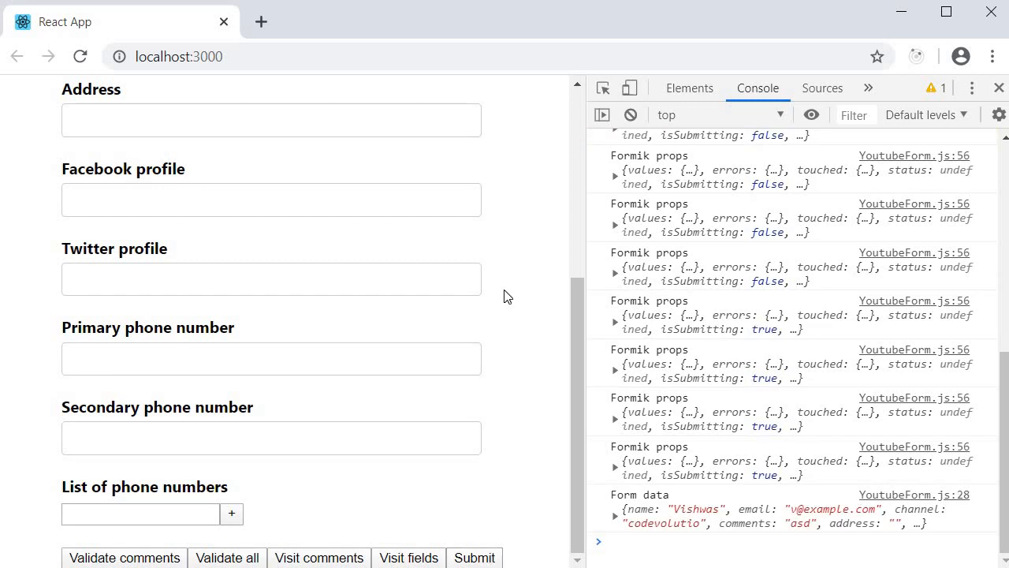
- Restore the Channel field to 'codevolution' from the autofill list, leaving Submit disabled
{"action": "scroll", "scroll_direction": "up", "scroll_amount": 3}
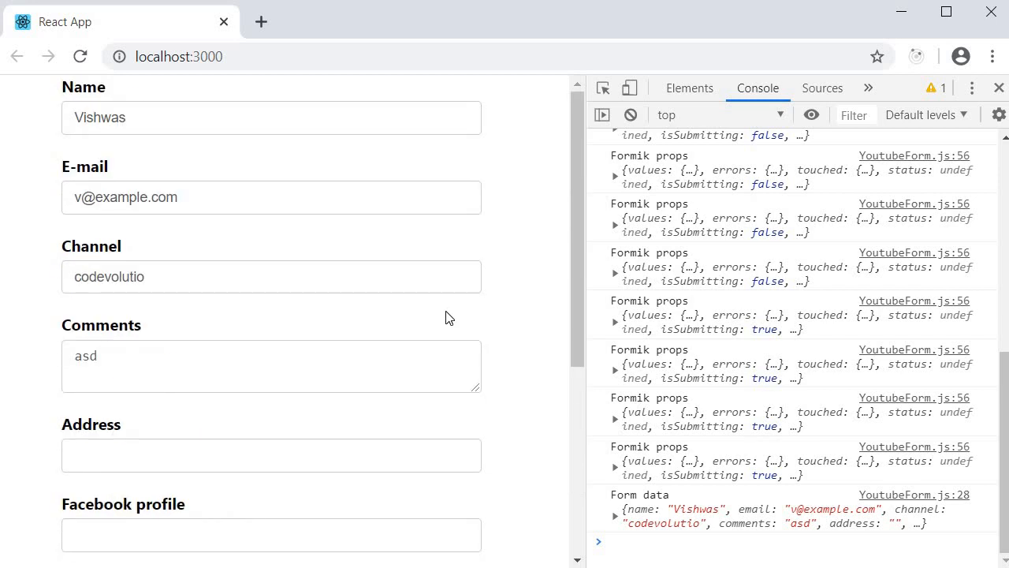
{"action": "left_click", "coordinate": [271, 278]}
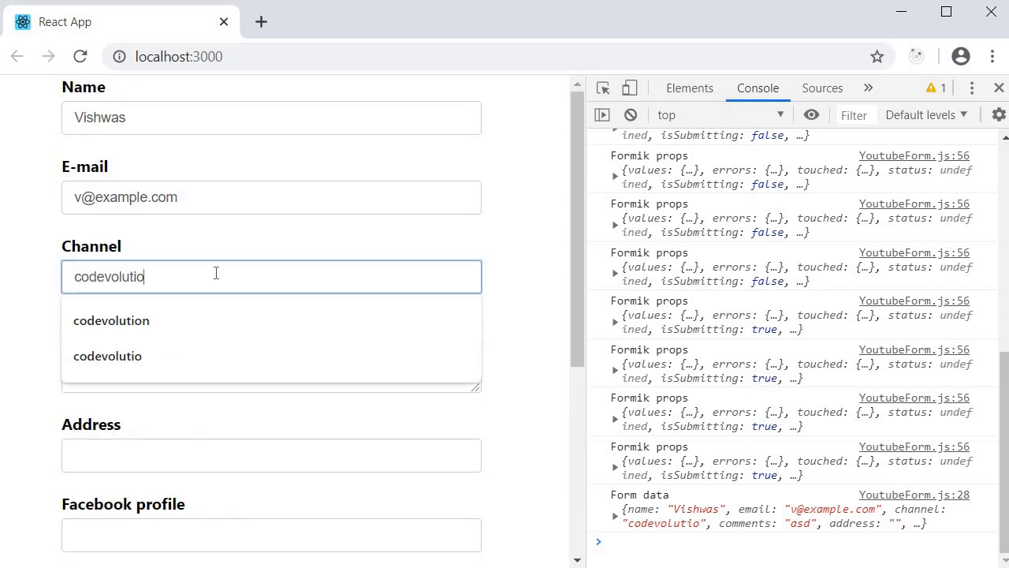
{"action": "left_click", "coordinate": [111, 320]}
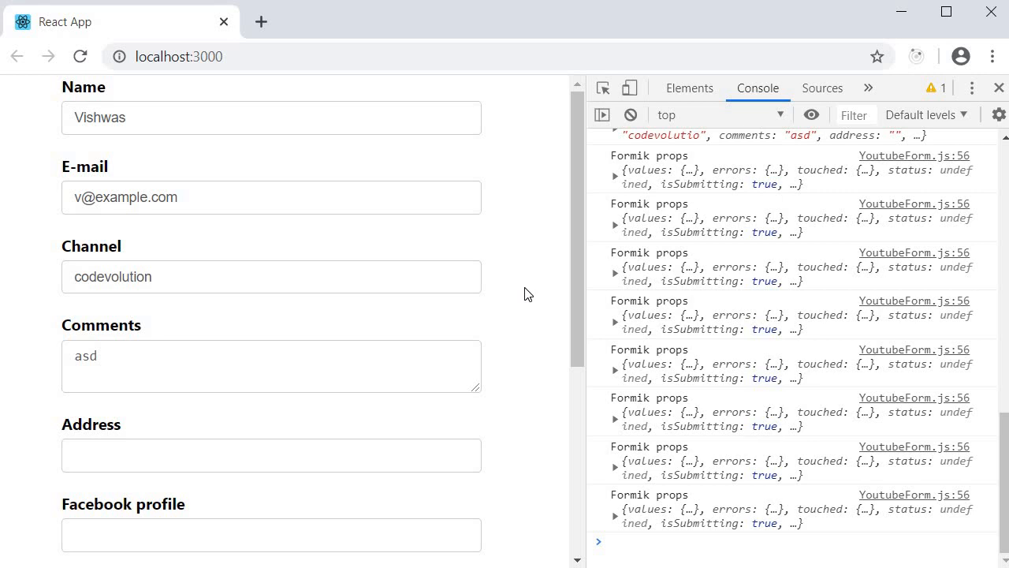
{"action": "scroll", "scroll_direction": "down", "scroll_amount": 3}
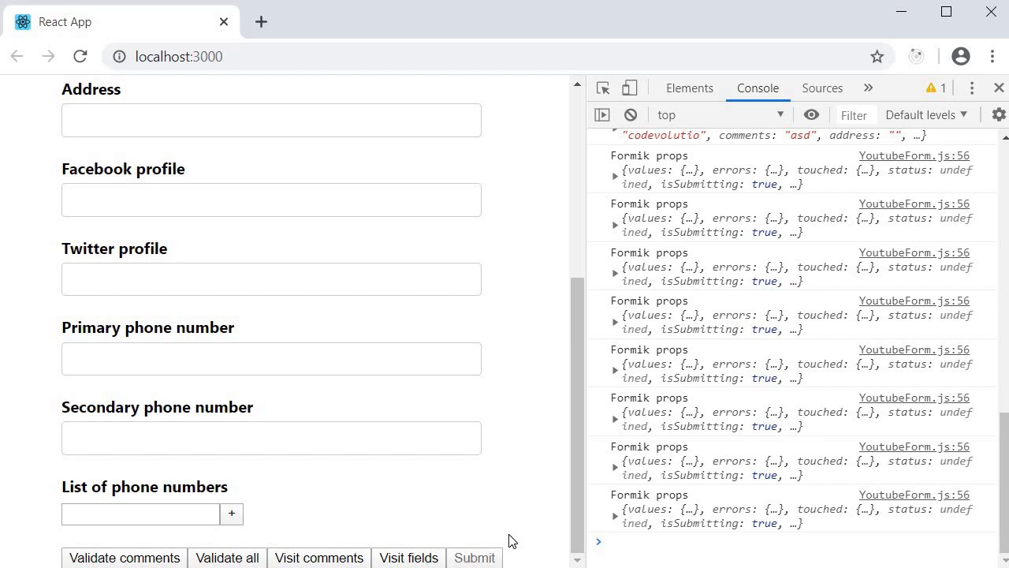
{"action": "mouse_move", "coordinate": [533, 531]}
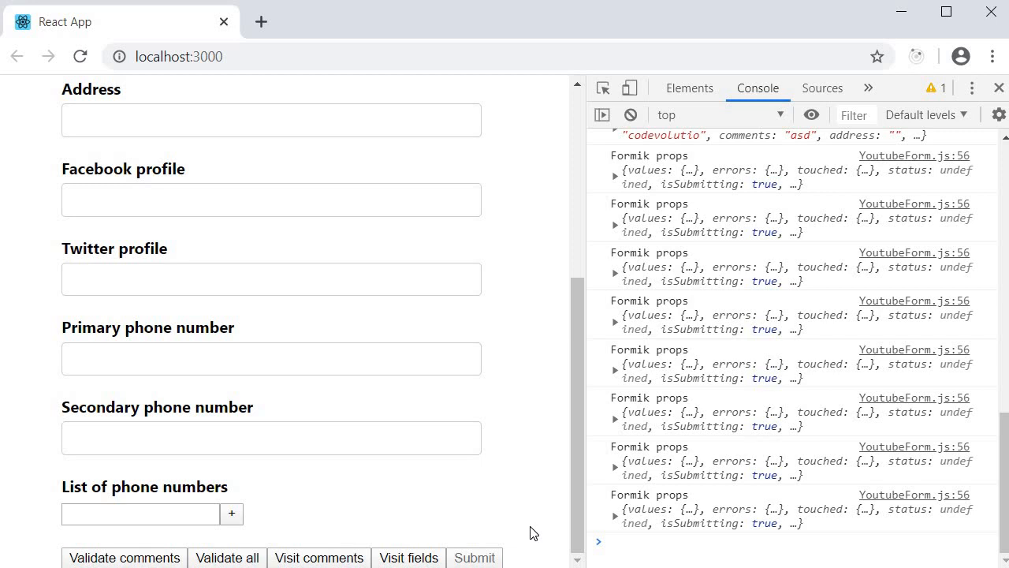
{"action": "mouse_move", "coordinate": [533, 533]}
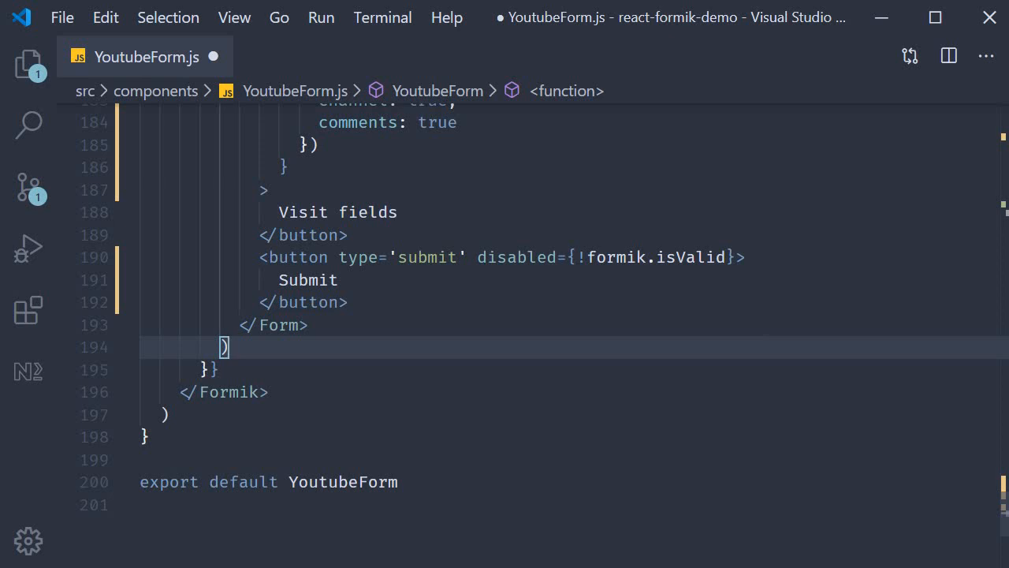
- Save YoutubeForm.js with disabled reverted to {!formik.isValid}
{"action": "key", "text": "ctrl+s"}
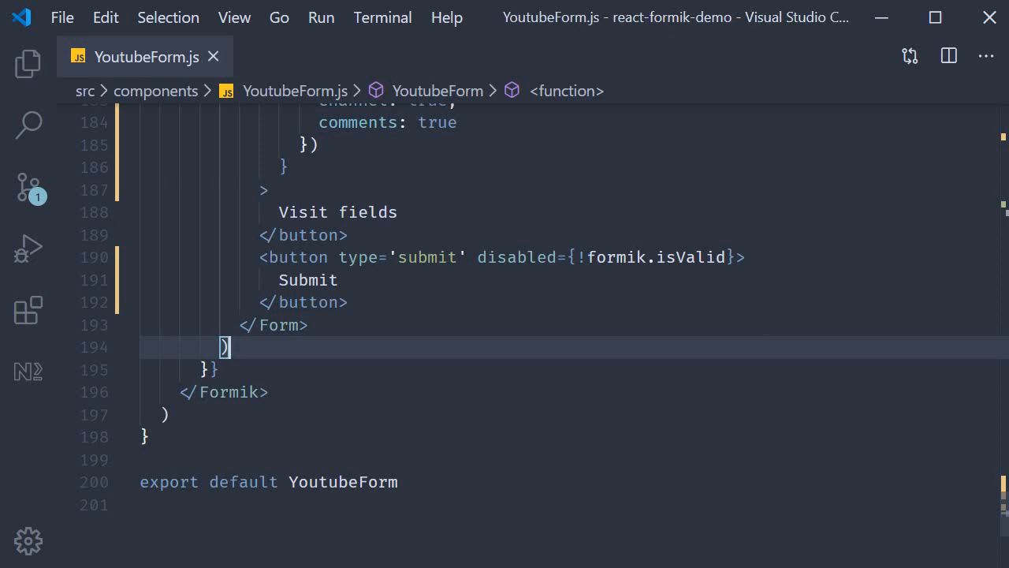